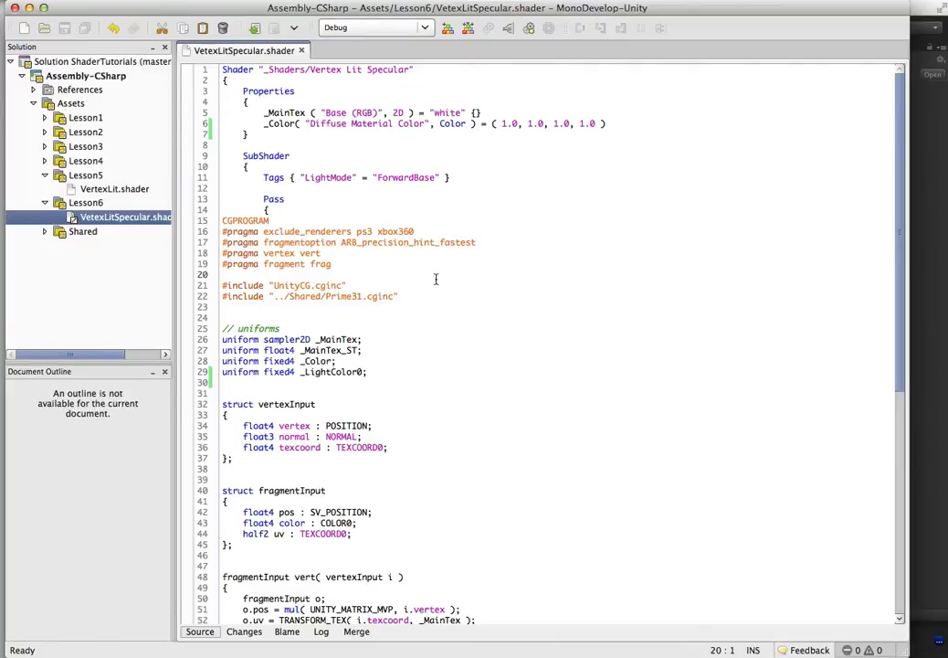
pyautogui.moveTo(453, 289)
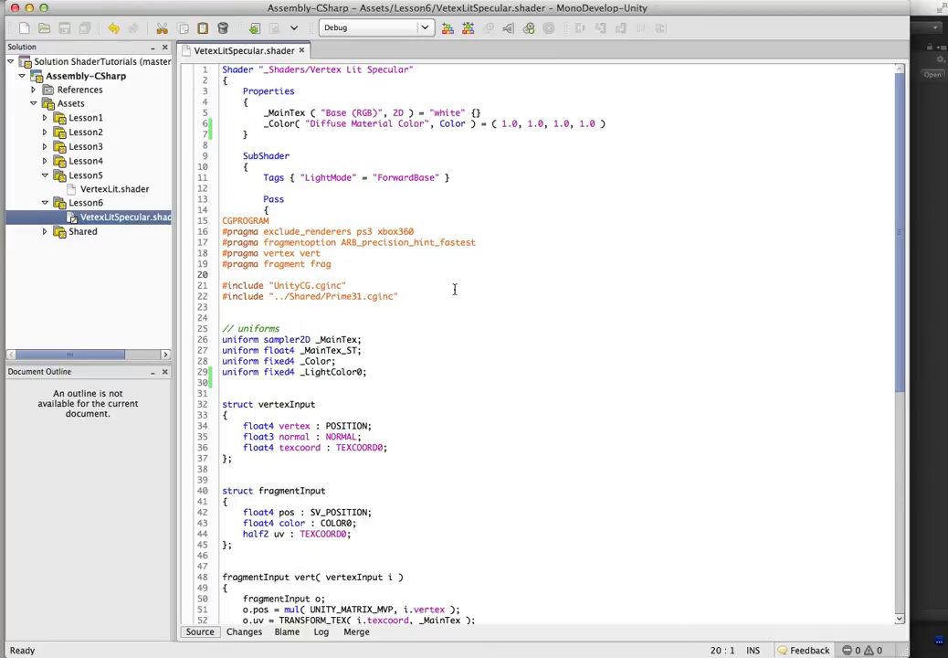
pyautogui.moveTo(576, 245)
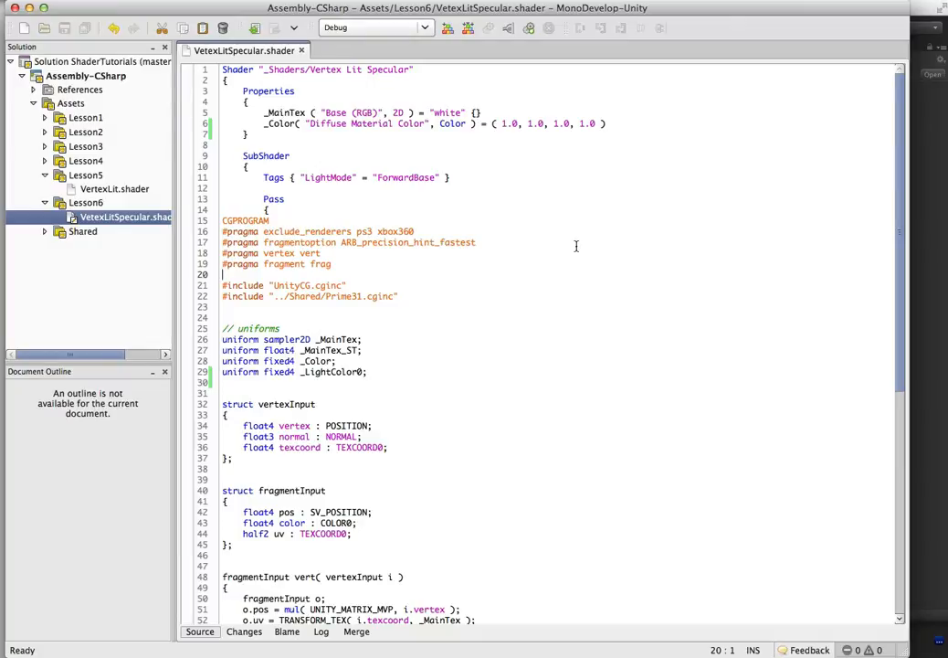
pyautogui.moveTo(596, 226)
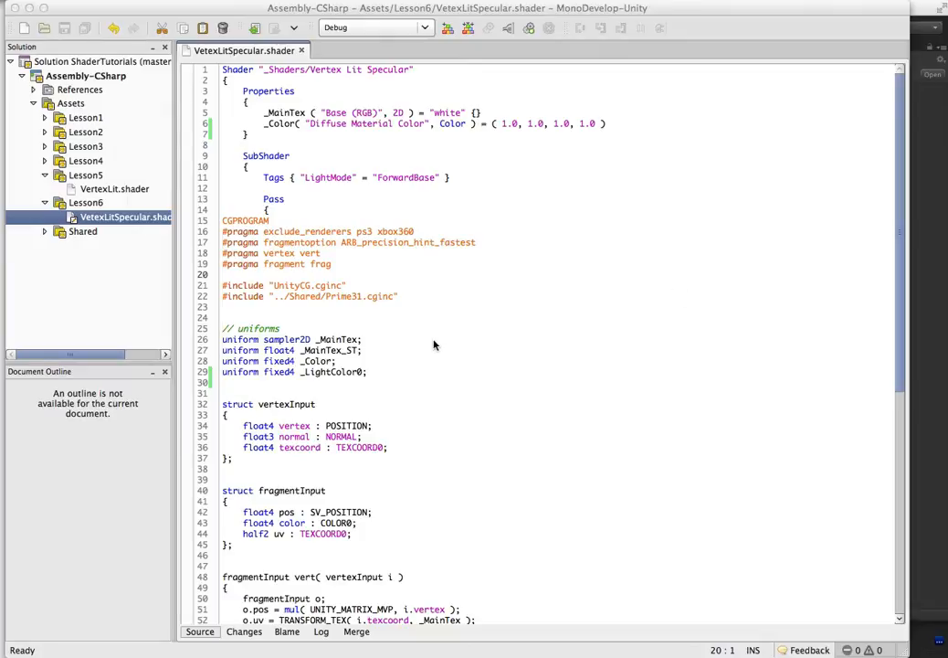
# Write the specular lighting formula line (Incoming_Light * Material_Specular_Color_Constant * ...) and review its terms
pyautogui.write('Incoming_Light * Material_Specular_Color_Constant * ( ReflectedLightDirection * ViewDirection )^Shininess_Constant')
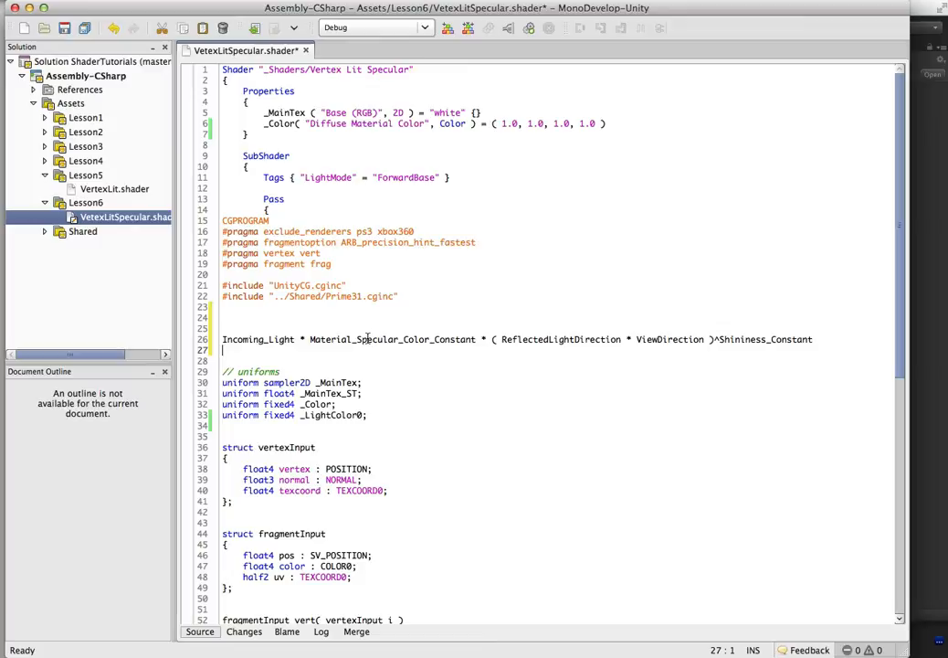
pyautogui.doubleClick(393, 338)
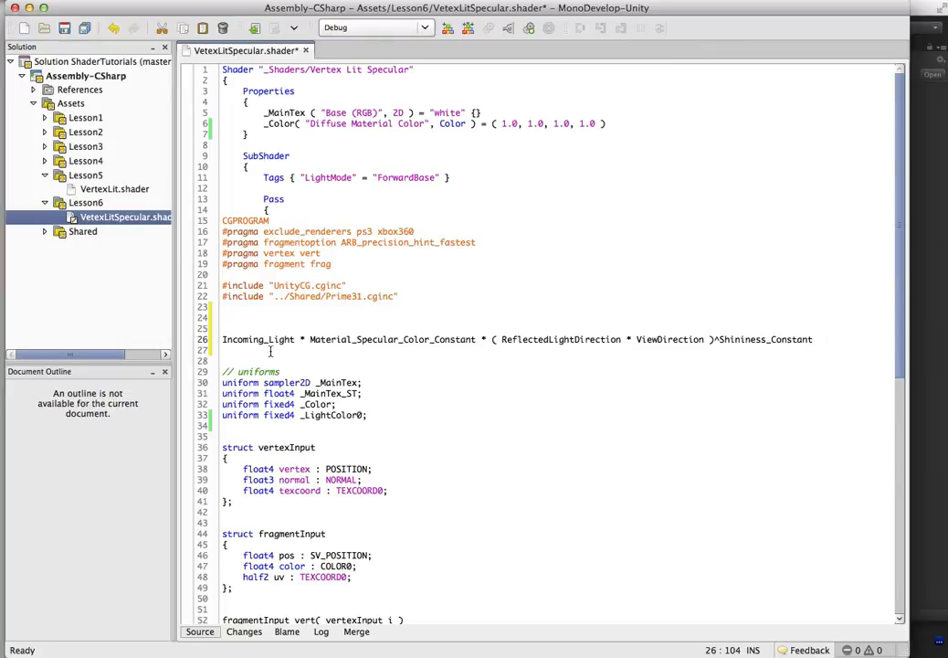
pyautogui.doubleClick(259, 338)
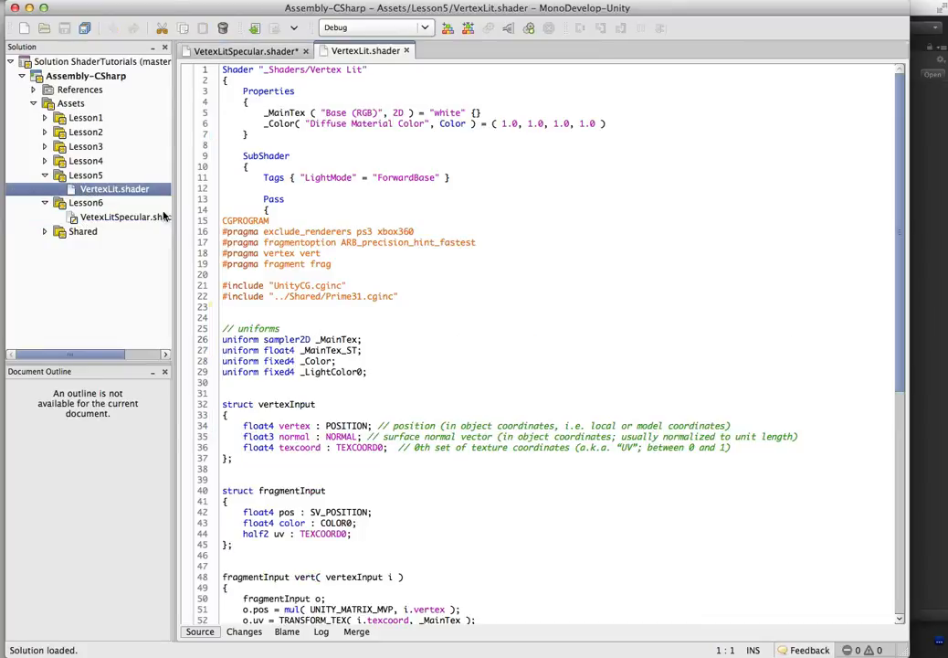
# Scroll through VertexLit.shader before returning to VertexLitSpecular.shader
pyautogui.scroll(-3)
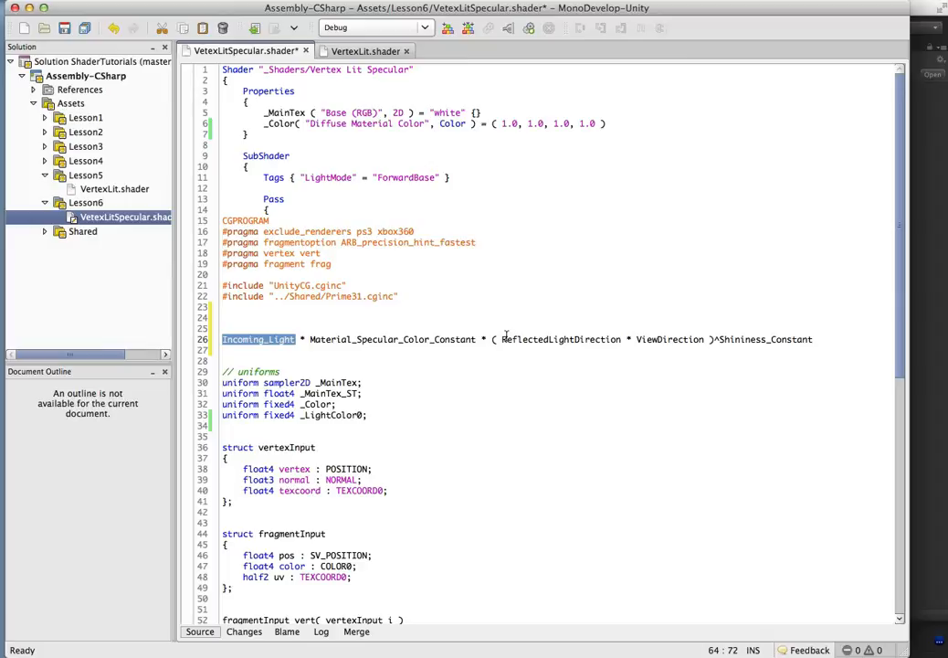
pyautogui.doubleClick(393, 338)
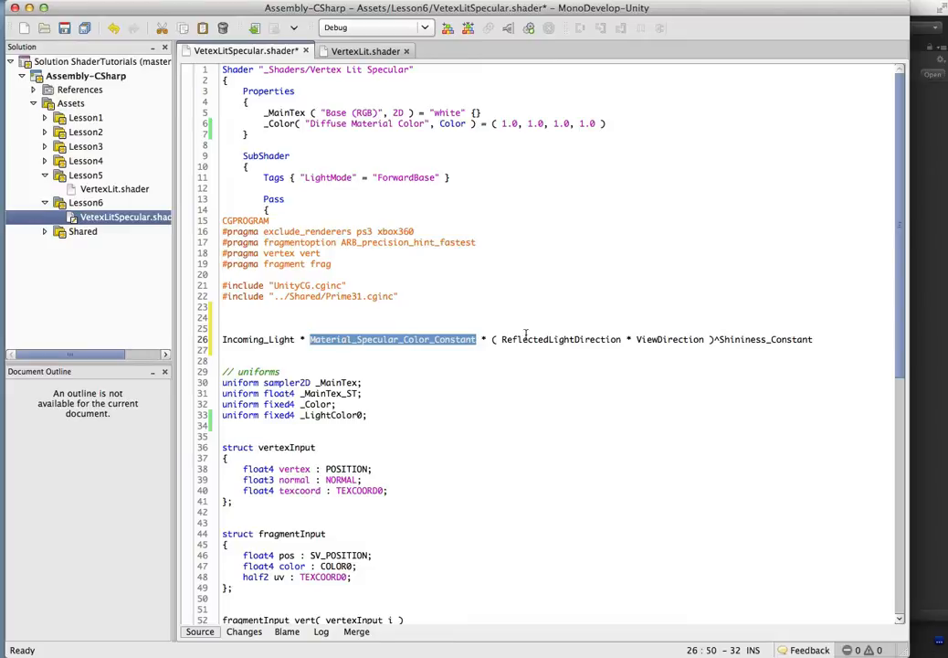
pyautogui.doubleClick(559, 338)
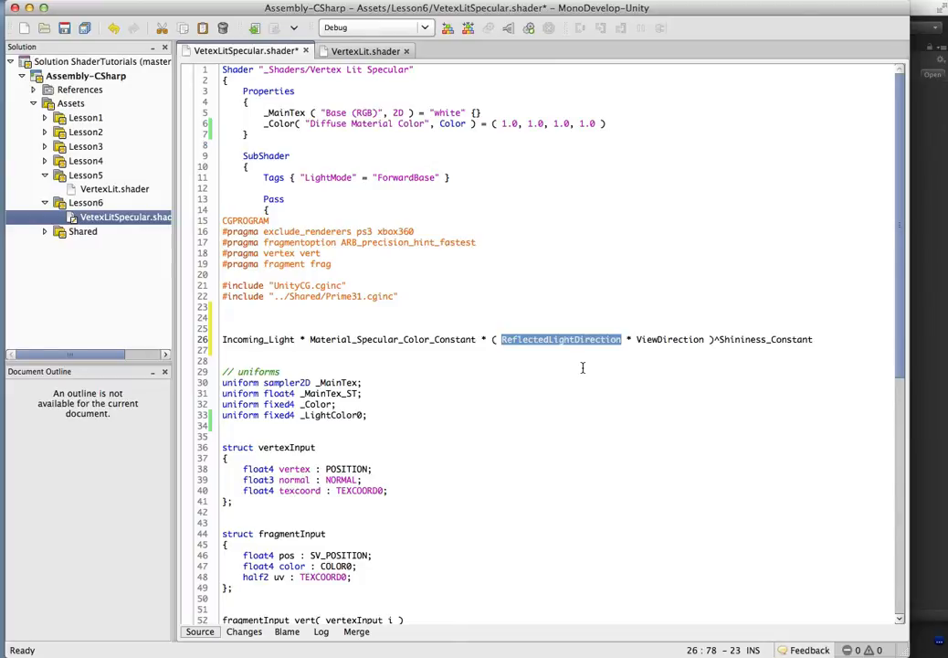
pyautogui.moveTo(702, 508)
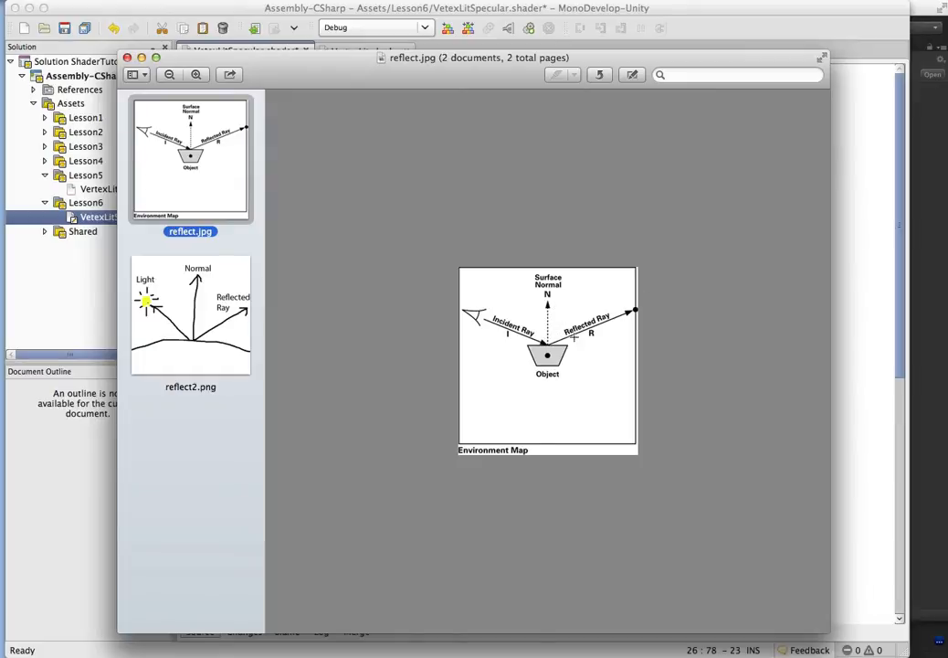
pyautogui.moveTo(345, 292)
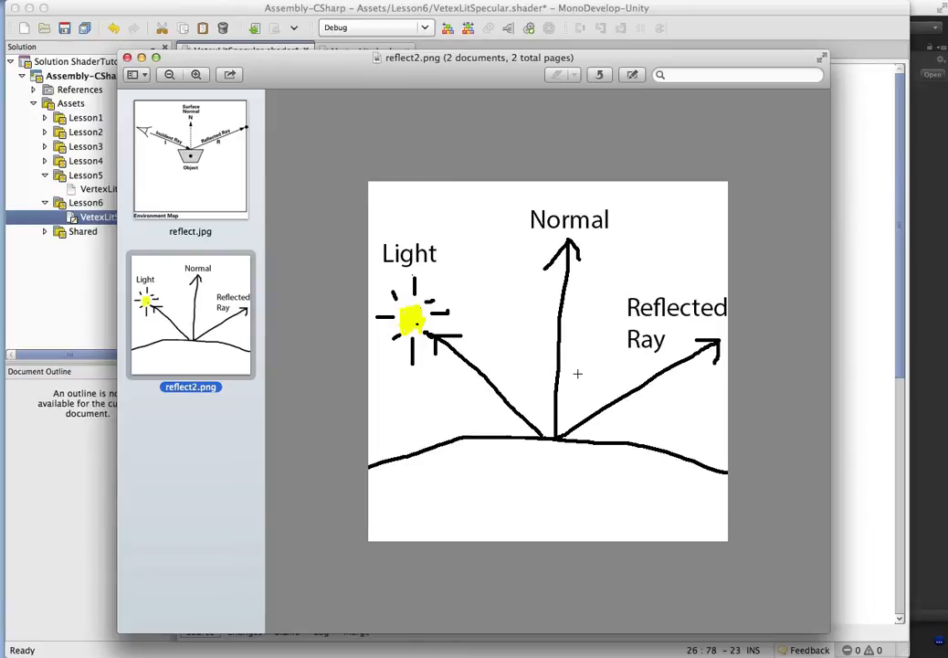
pyautogui.moveTo(578, 252)
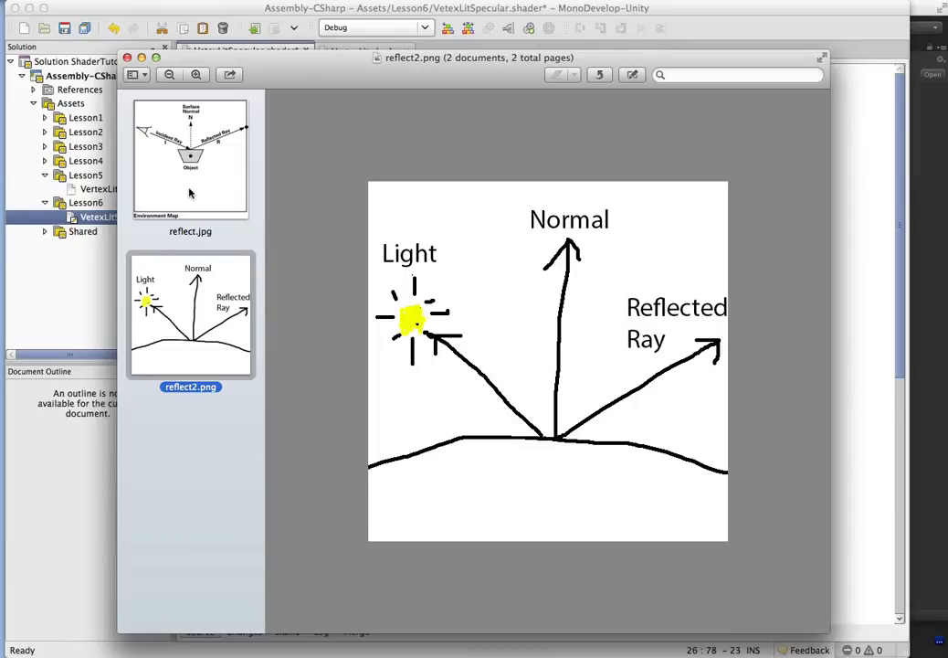
pyautogui.click(190, 156)
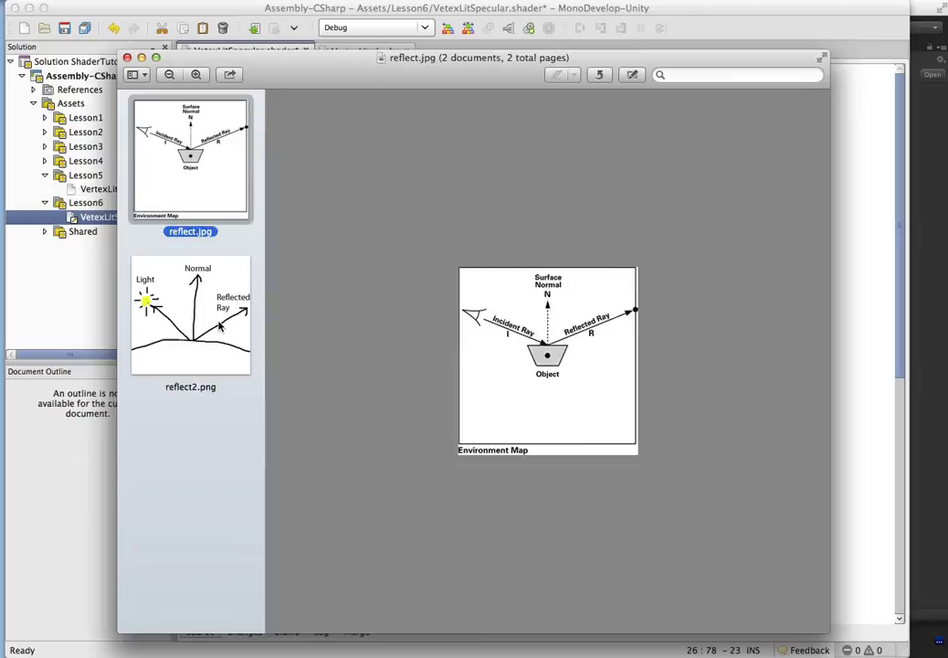
pyautogui.click(190, 314)
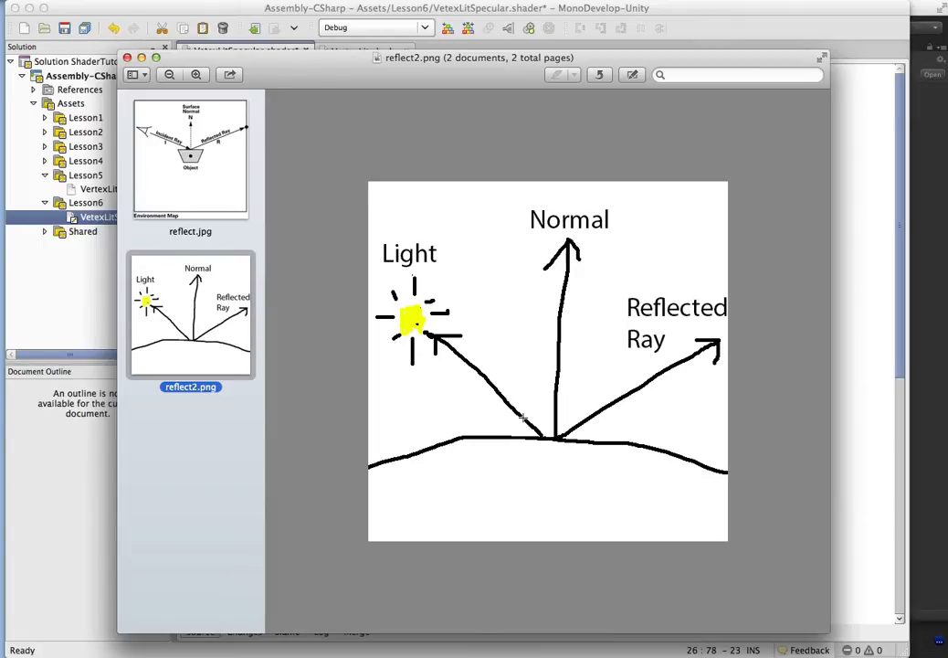
pyautogui.moveTo(435, 338)
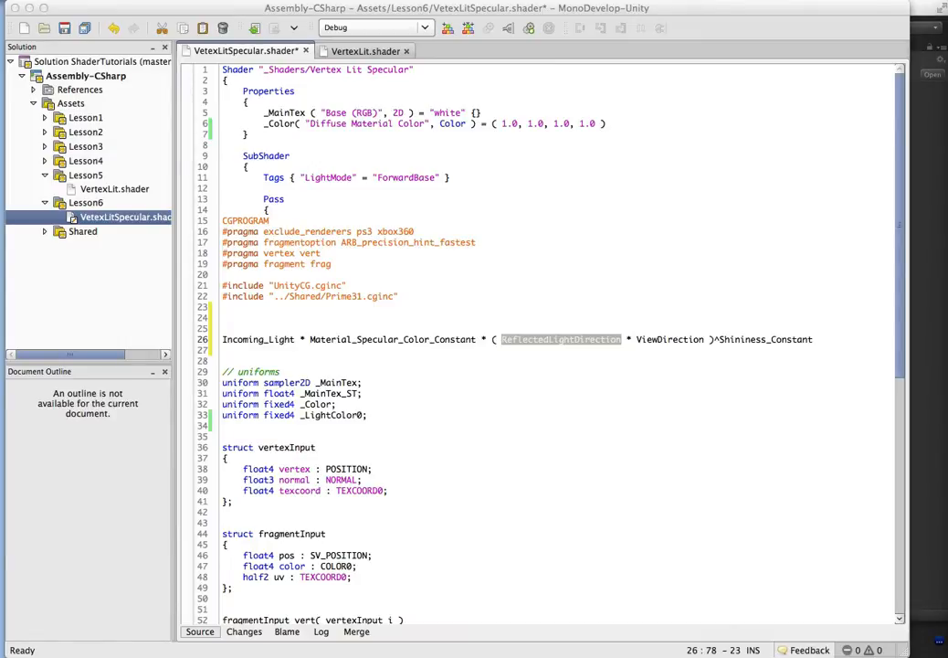
# Review the remaining formula terms (ViewDirection and the next) before removing the formula line
pyautogui.click(654, 338)
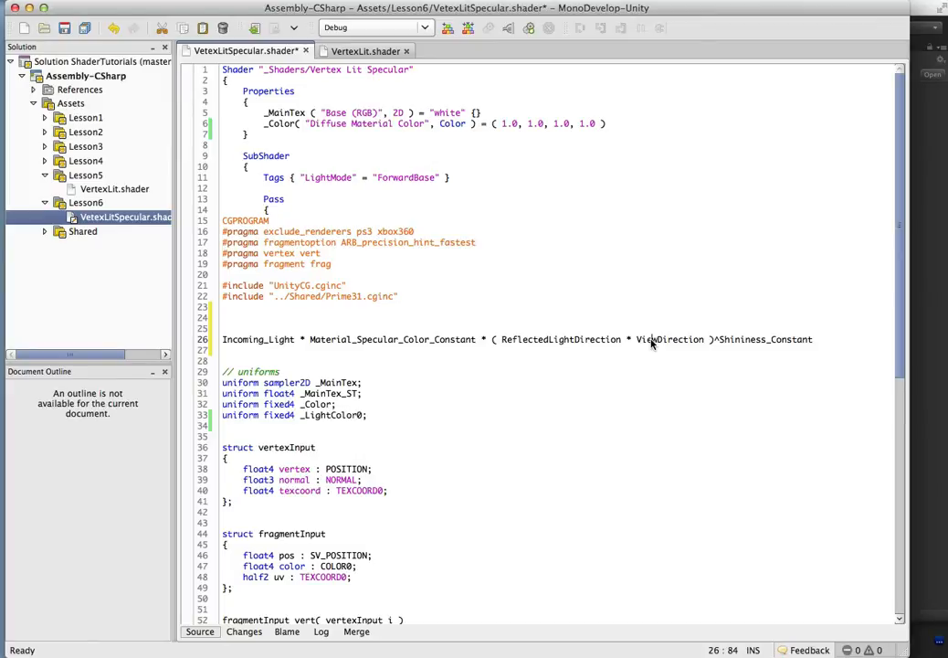
pyautogui.doubleClick(669, 338)
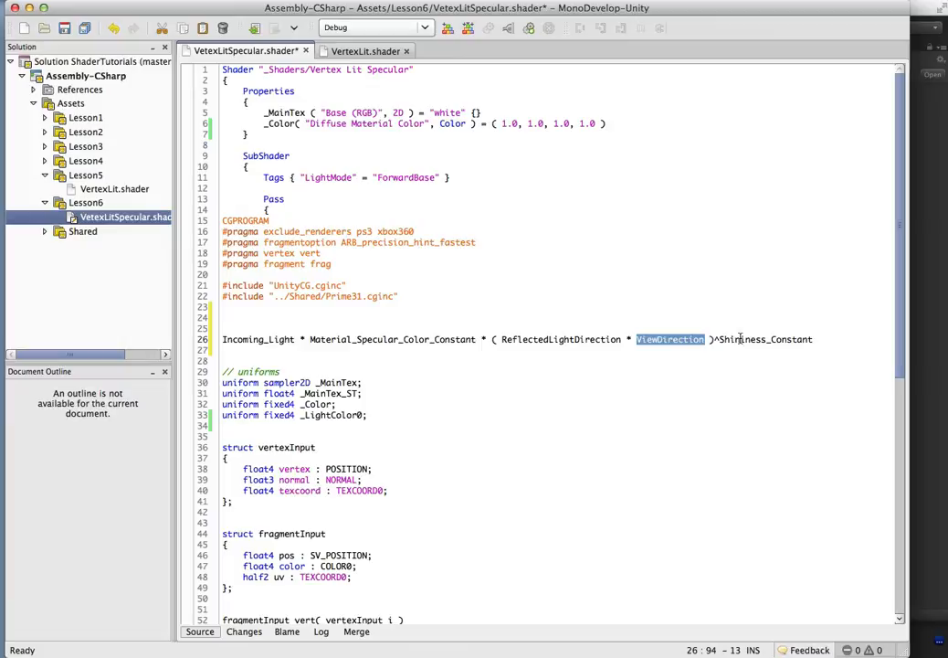
pyautogui.doubleClick(766, 338)
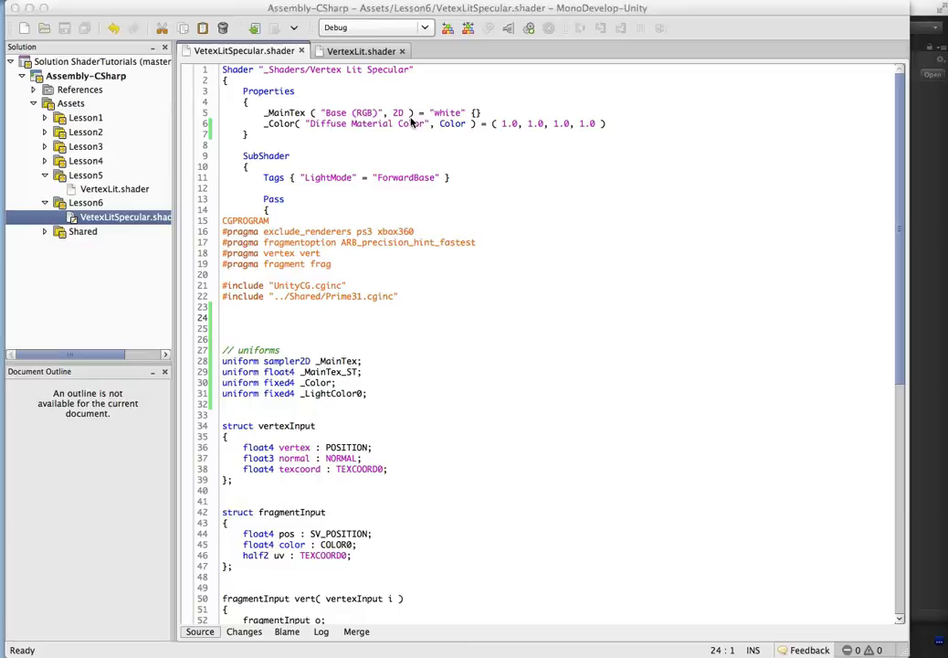
# Declare _SpecColor (Color, default 1,1,1,1) and _Shininess (Float, default 10) properties with matching uniforms
pyautogui.write('_SpecColor( "Specular Material Color", Color ) = ( 1, 1, 1, 1 )')
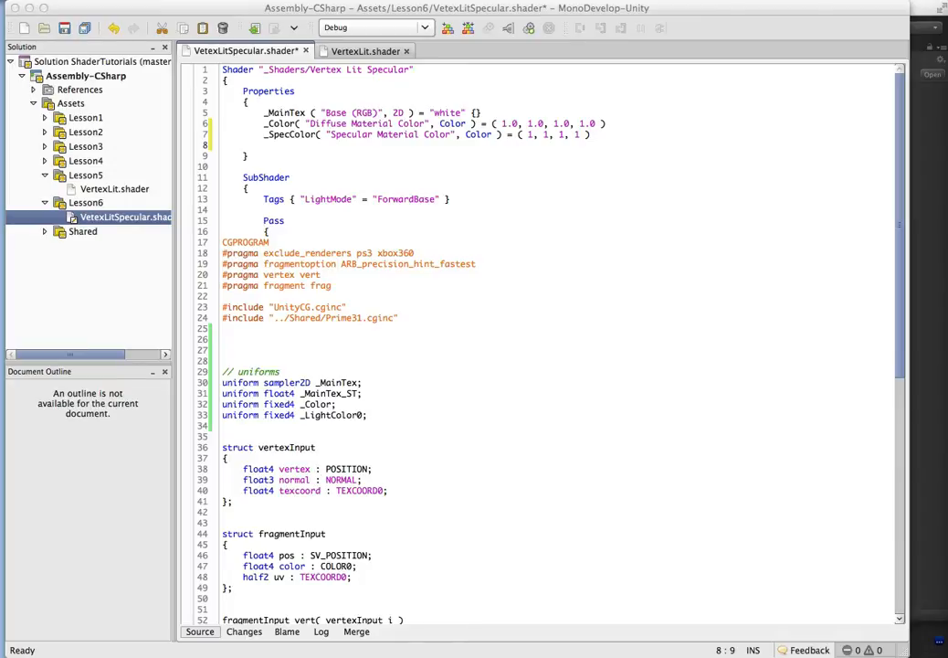
pyautogui.moveTo(398, 152)
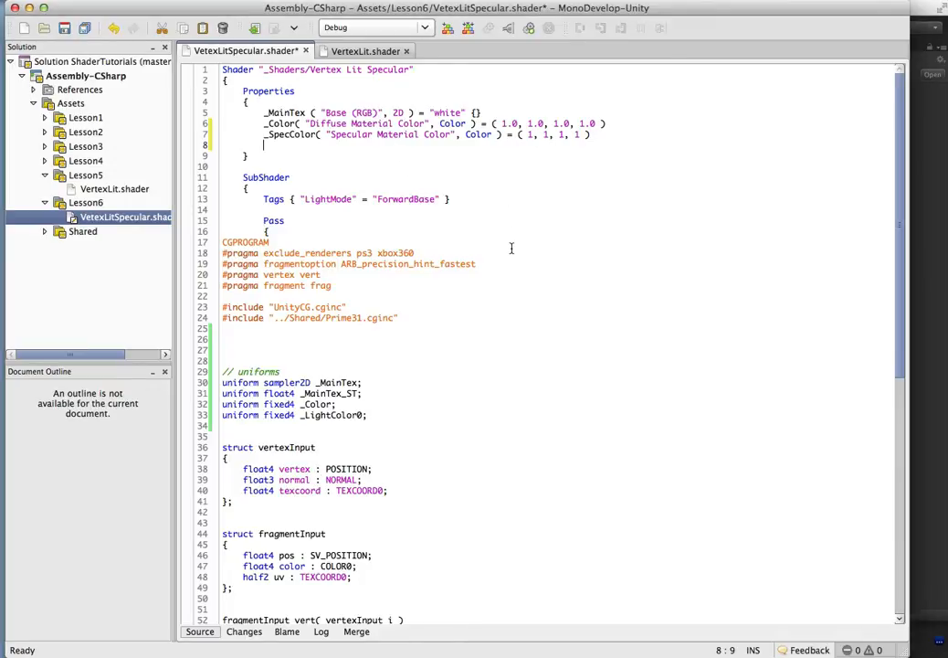
pyautogui.write('_Shininess( "Shininess", Float ) = 10')
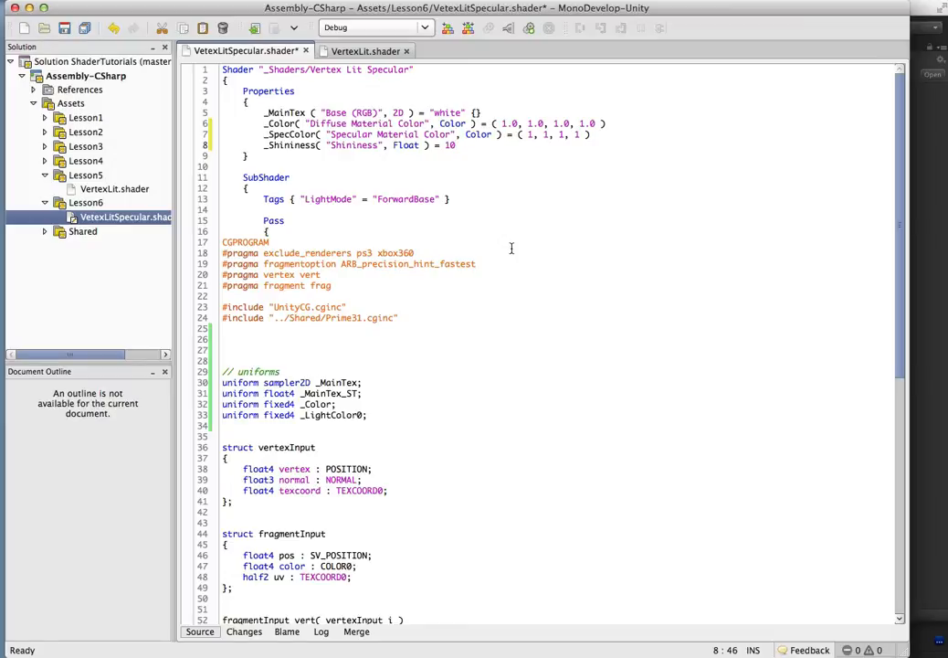
pyautogui.scroll(-3)
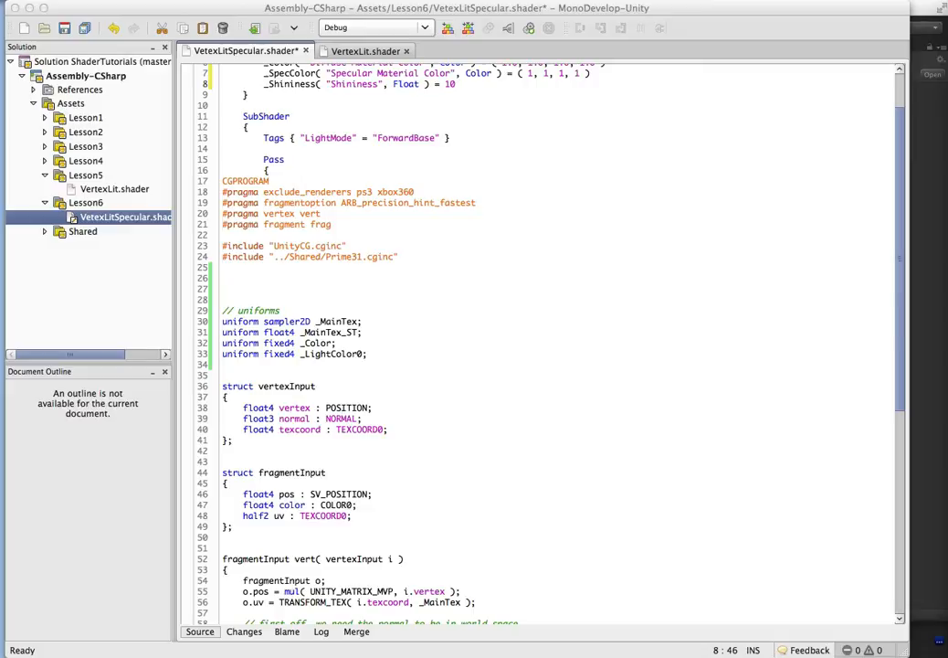
pyautogui.click(366, 355)
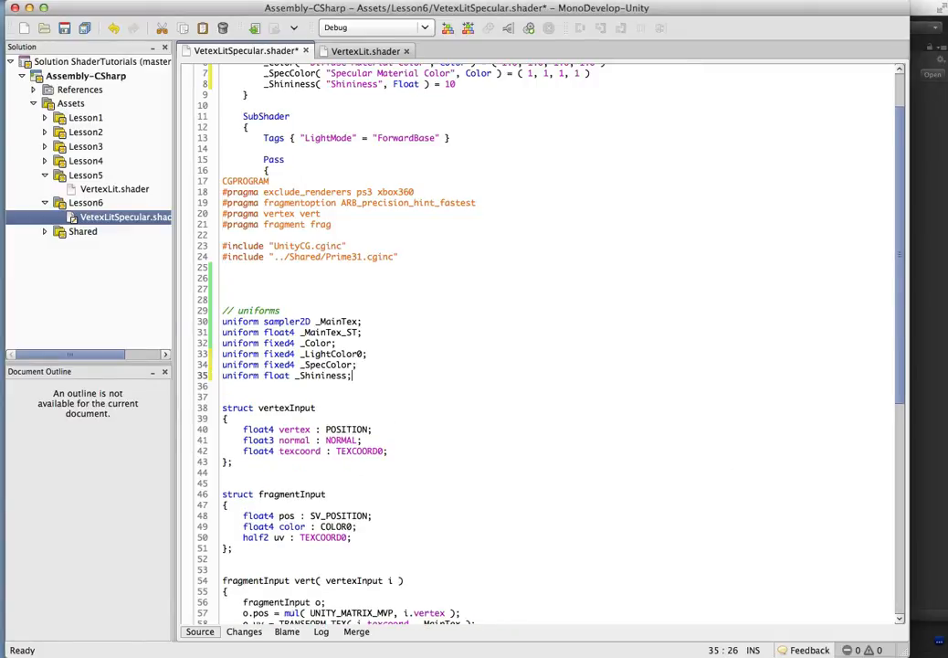
pyautogui.scroll(-3)
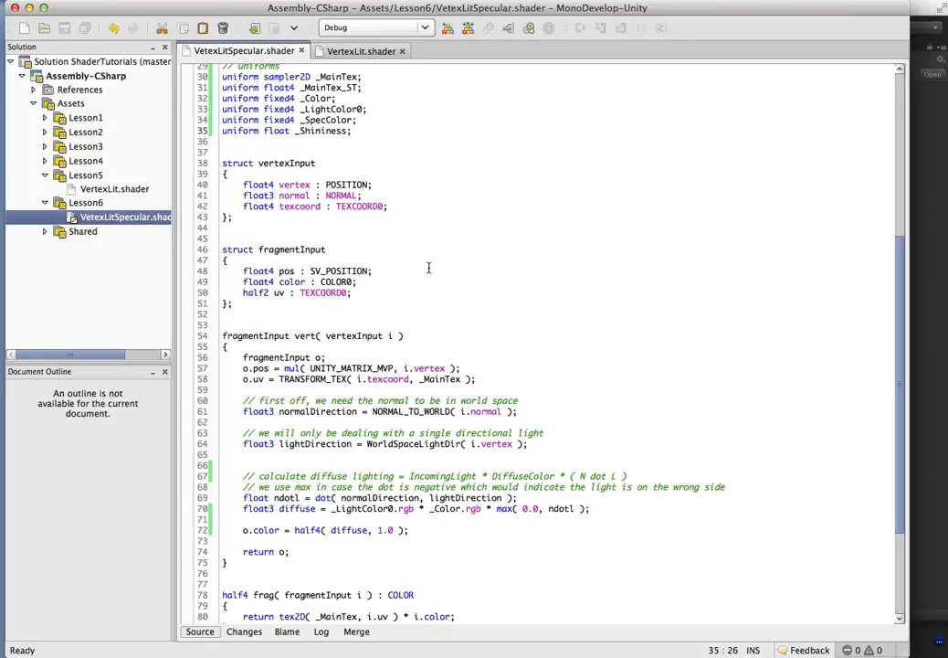
# Scroll down to the vert function to reach the light direction calculation
pyautogui.scroll(-3)
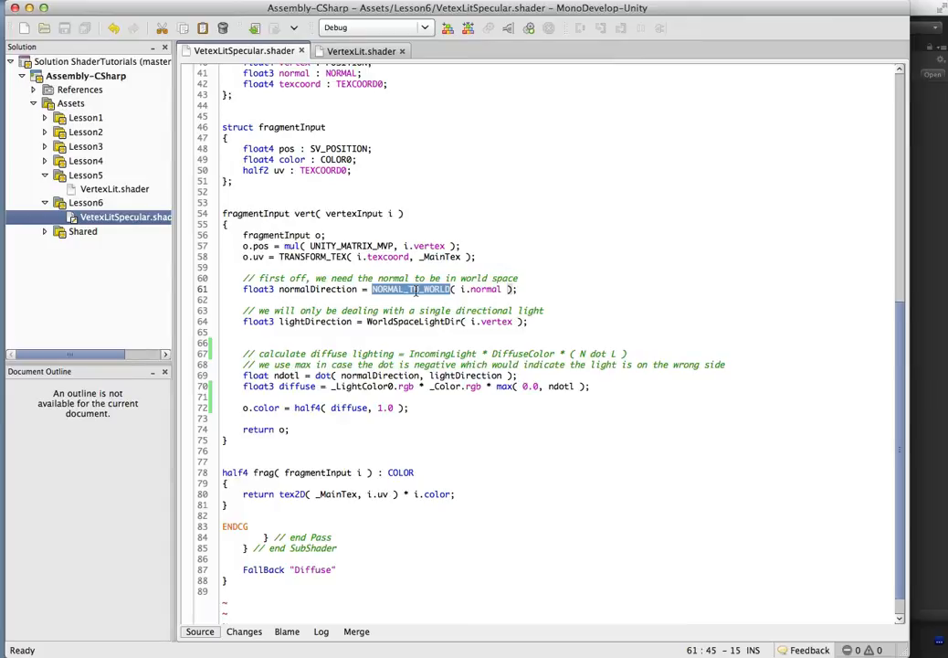
pyautogui.moveTo(438, 329)
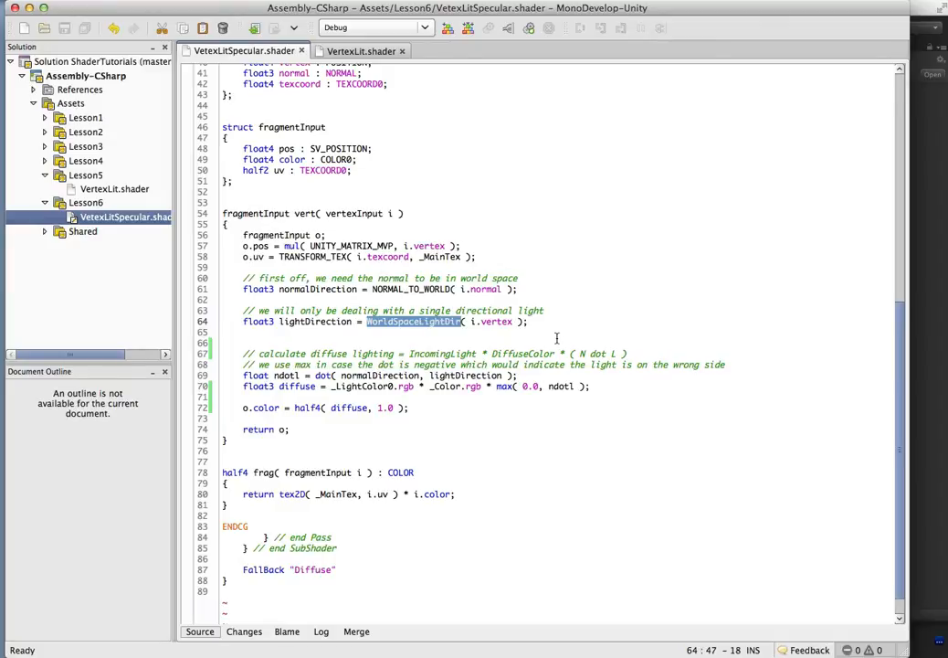
pyautogui.moveTo(669, 353)
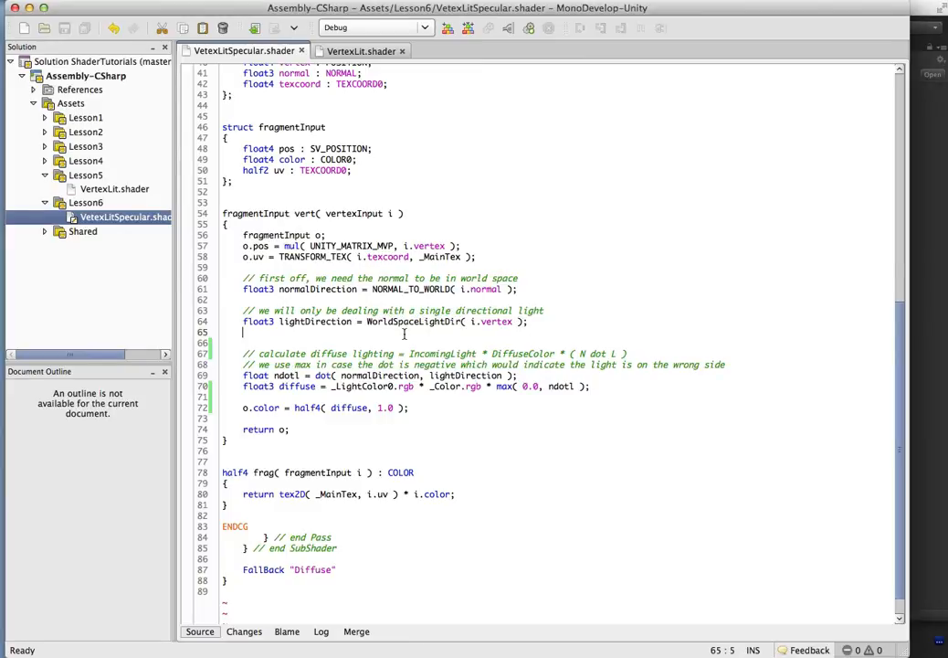
# Compute attenuation as 1.0 / length( lightDirection ) with a comment, then normalize lightDirection
pyautogui.write('// dir lights will have a length of 1 due to them being already normalized')
pyautogui.write('// point lights attenuation will fall off as their distance grows')
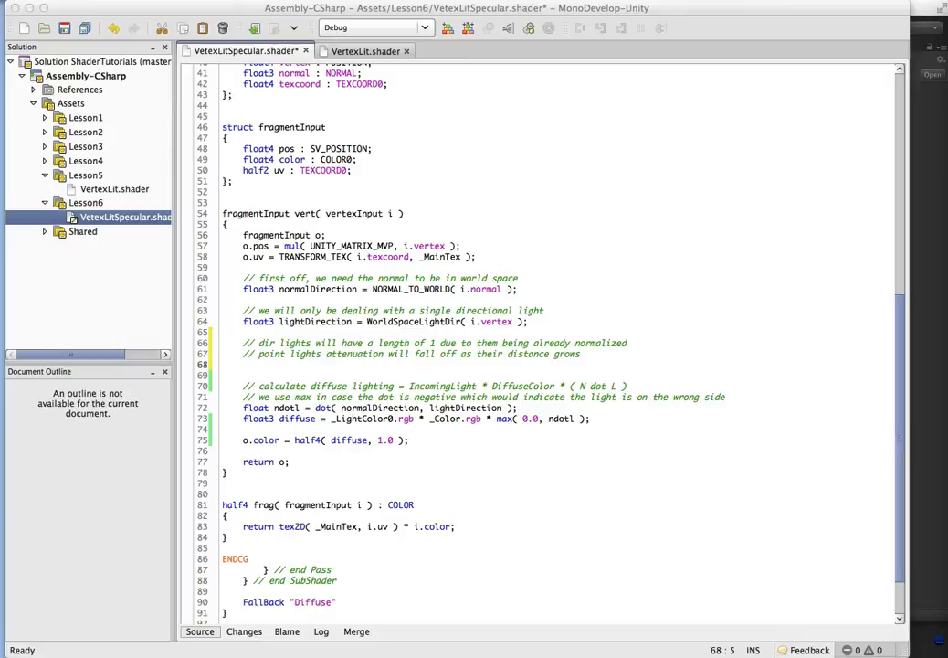
pyautogui.write('float attenuation = 1.0 / length( lightDirection );')
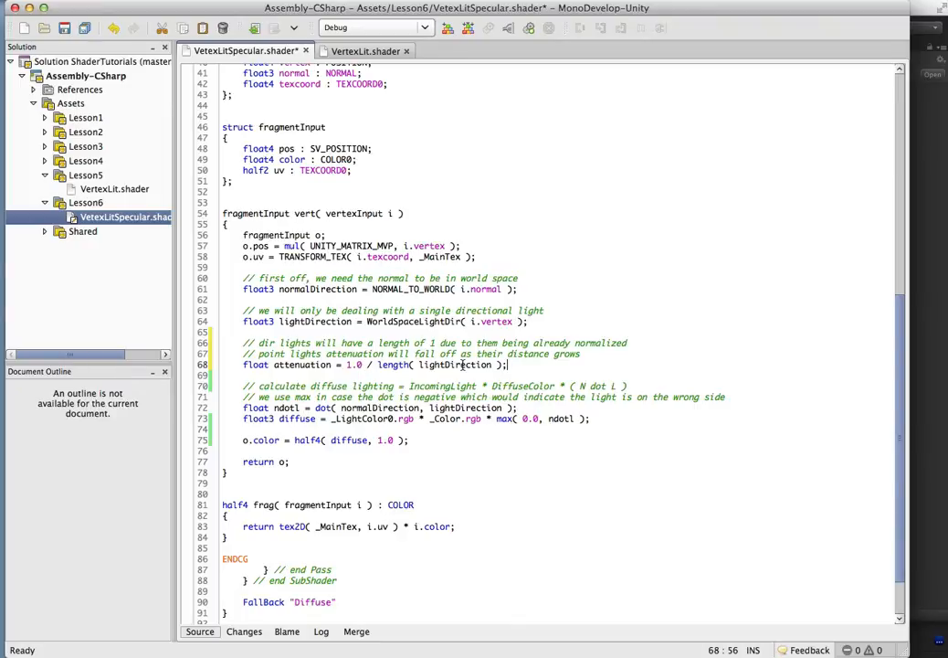
pyautogui.doubleClick(454, 366)
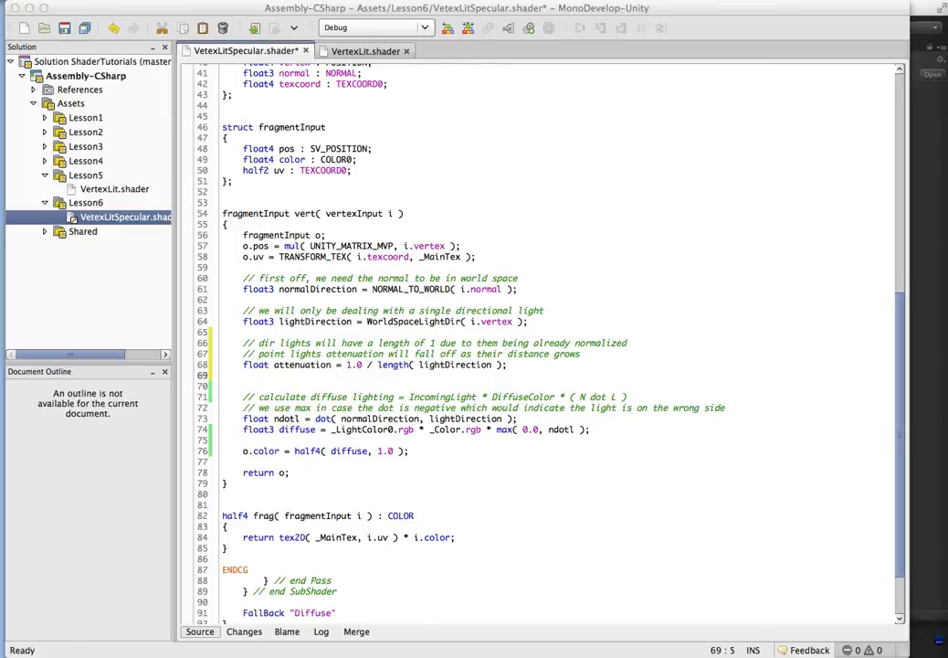
pyautogui.moveTo(419, 373)
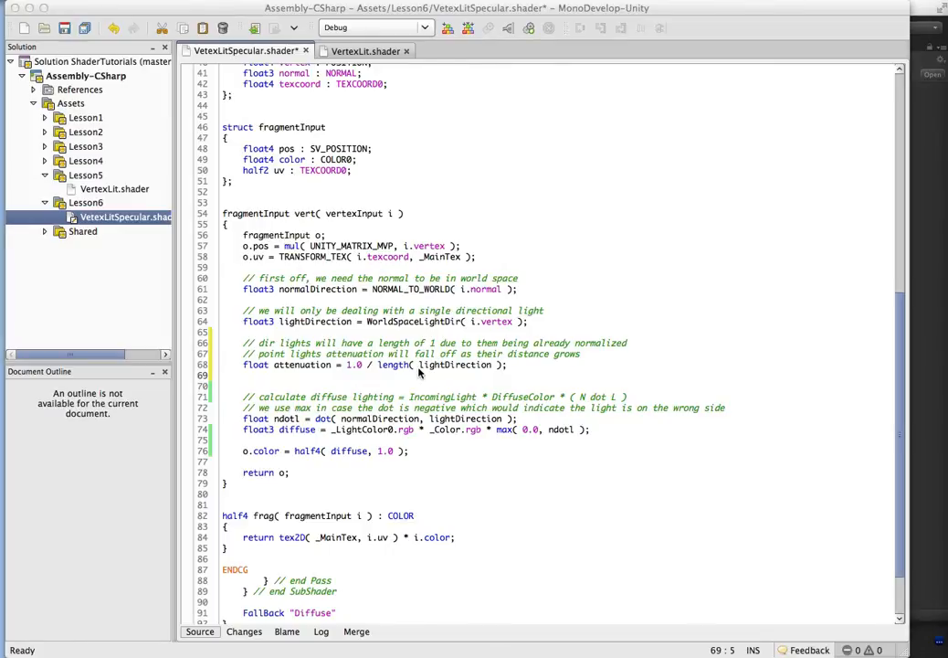
pyautogui.write('lightDirection = normalize( lightDirection );')
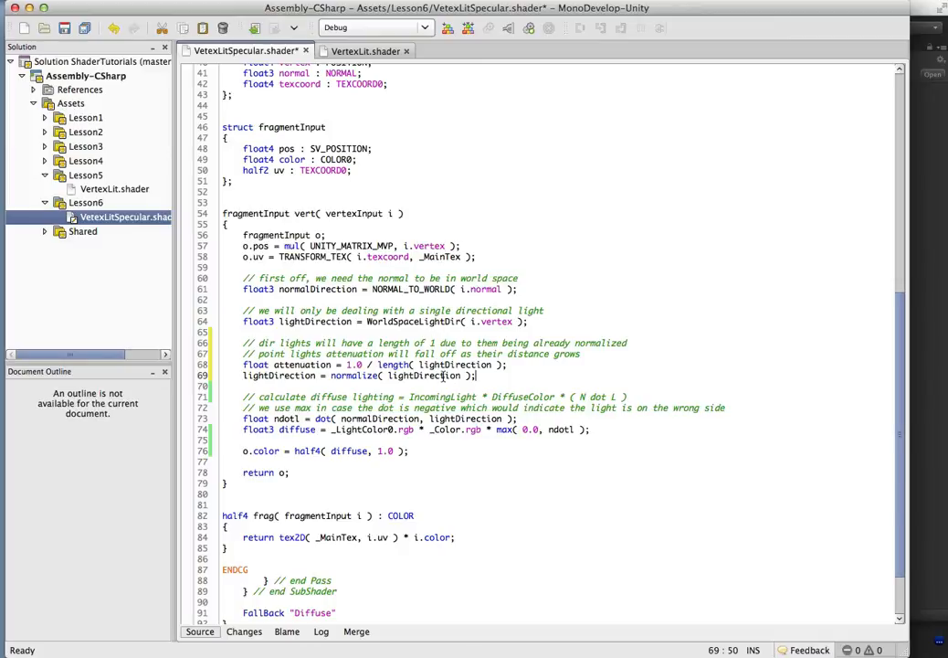
pyautogui.doubleClick(314, 321)
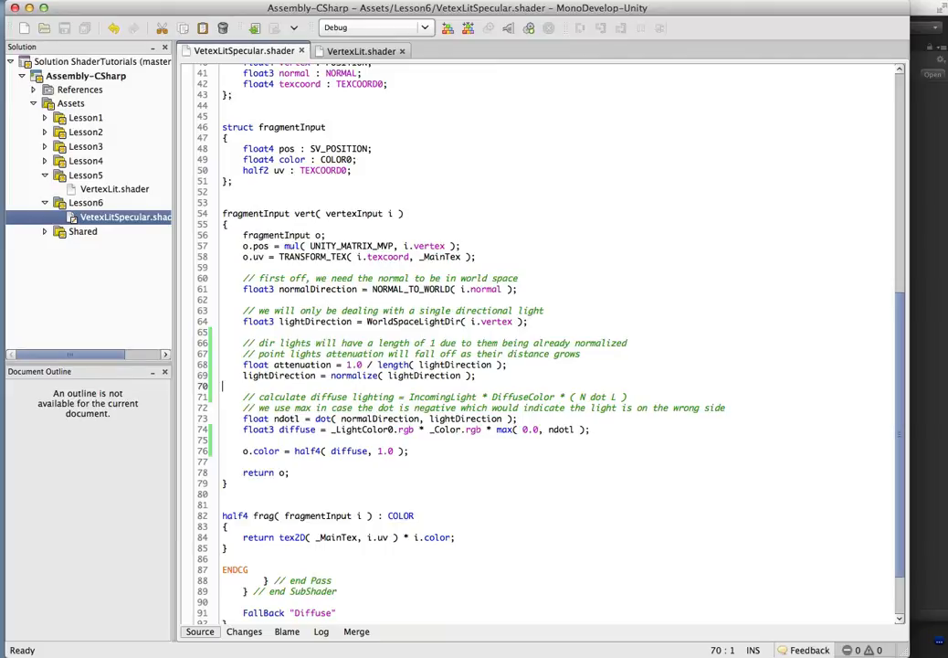
# Multiply the diffuse expression by attenuation and open a blank line below it
pyautogui.click(294, 365)
pyautogui.write(' attenuation *')
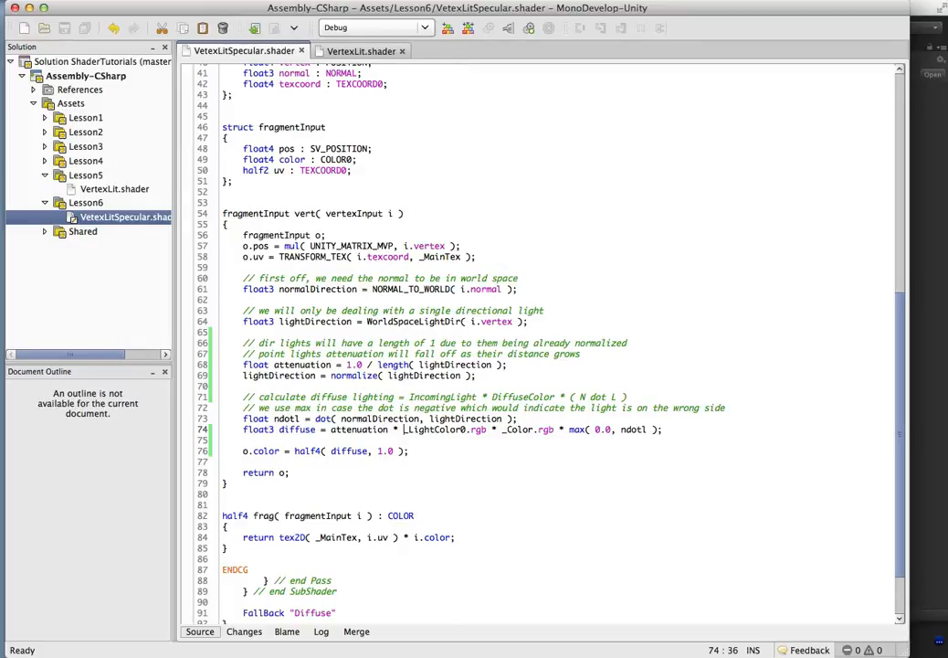
pyautogui.moveTo(819, 446)
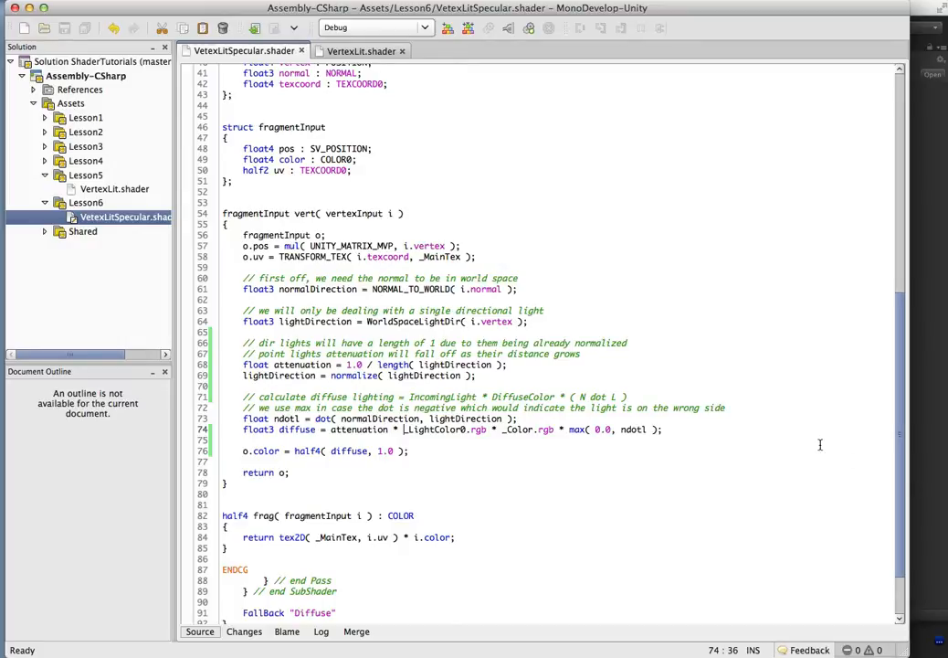
pyautogui.click(662, 430)
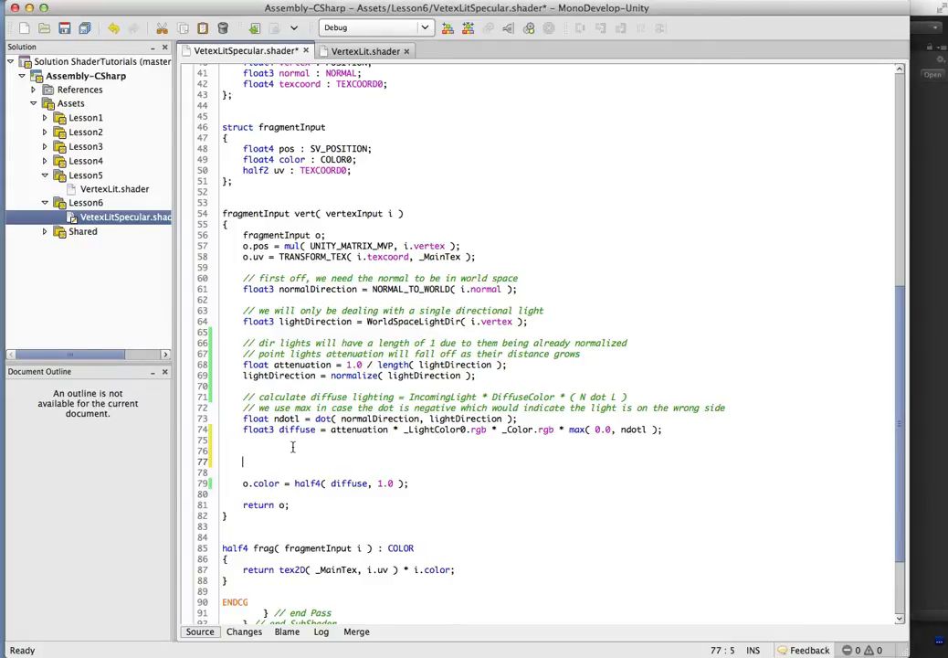
# Add 'float3 viewDirection = WorldSpaceViewDir( i.vertex );' and check the UnityCG.cginc include
pyautogui.write('float3 viewDirection = WorldSpaceViewDir( i.vertex );')
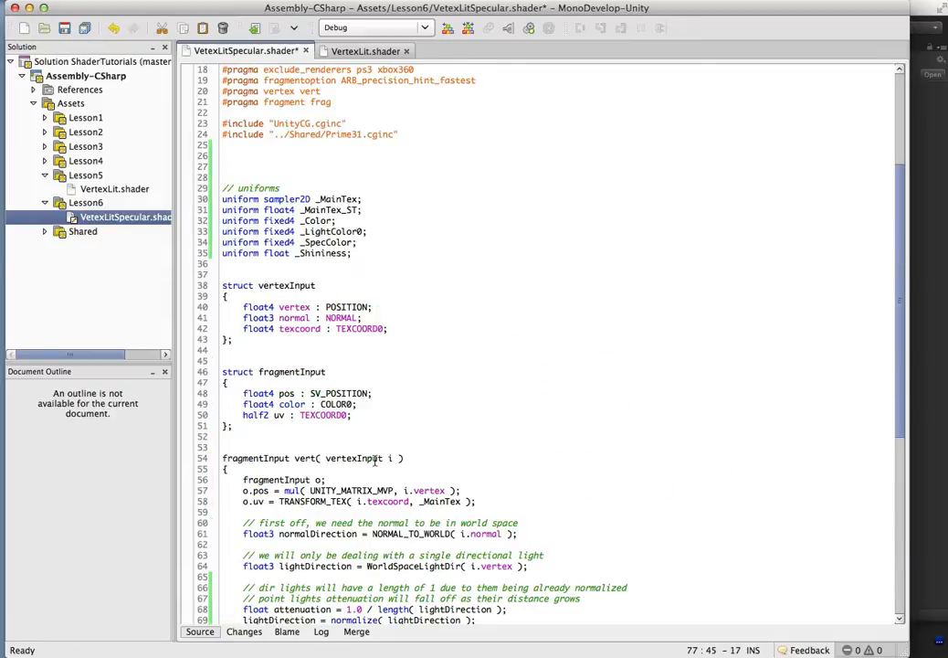
pyautogui.doubleClick(293, 124)
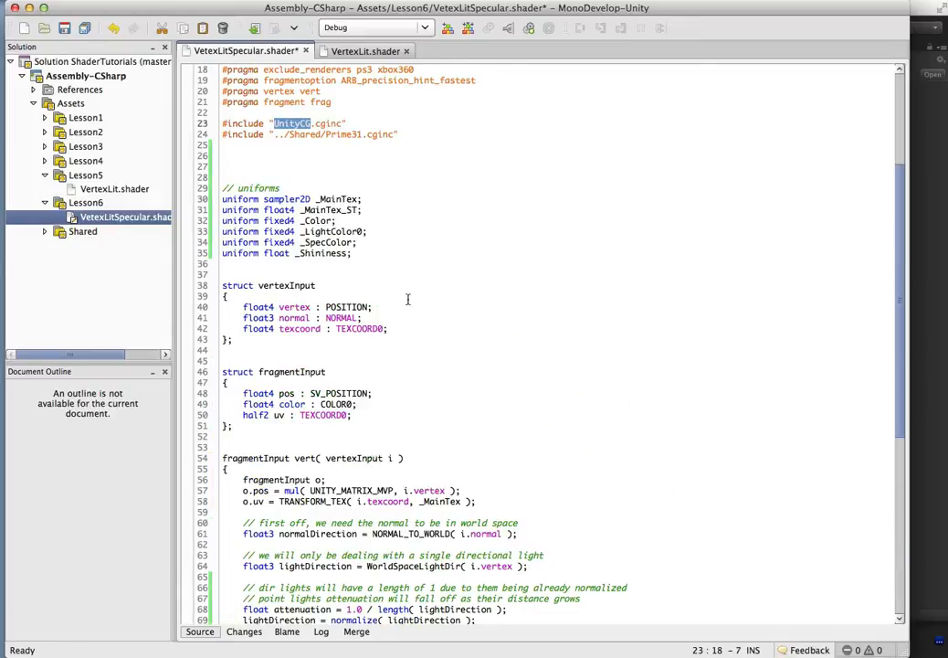
pyautogui.scroll(-3)
pyautogui.write('float3 viewDirection = WorldSpaceViewDir( i.vertex );')
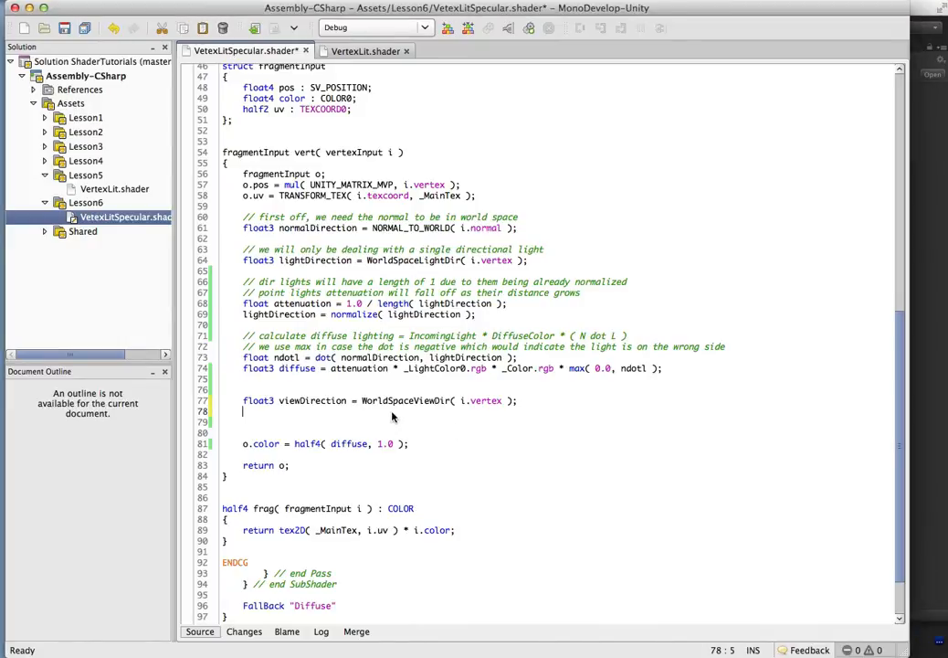
# Declare specularReflection with an if( ndotl > 0 ) block and an else setting it to float3( 0.0, 0.0, 0.0 )
pyautogui.write('float3 specularReflection;')
pyautogui.click(559, 433)
pyautogui.write('// check to make sure the light source is on the correct side')
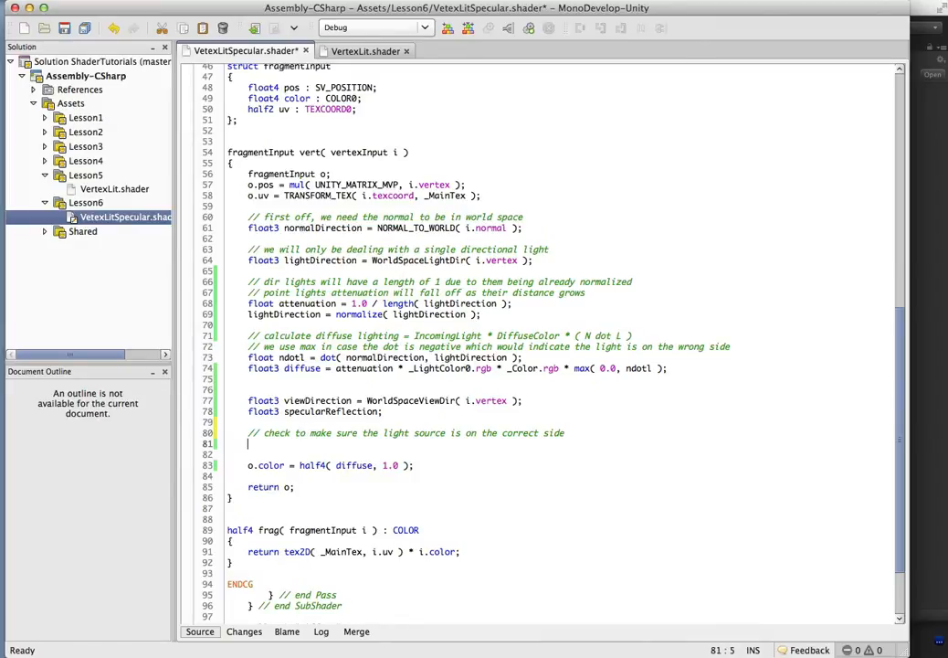
pyautogui.write('if')
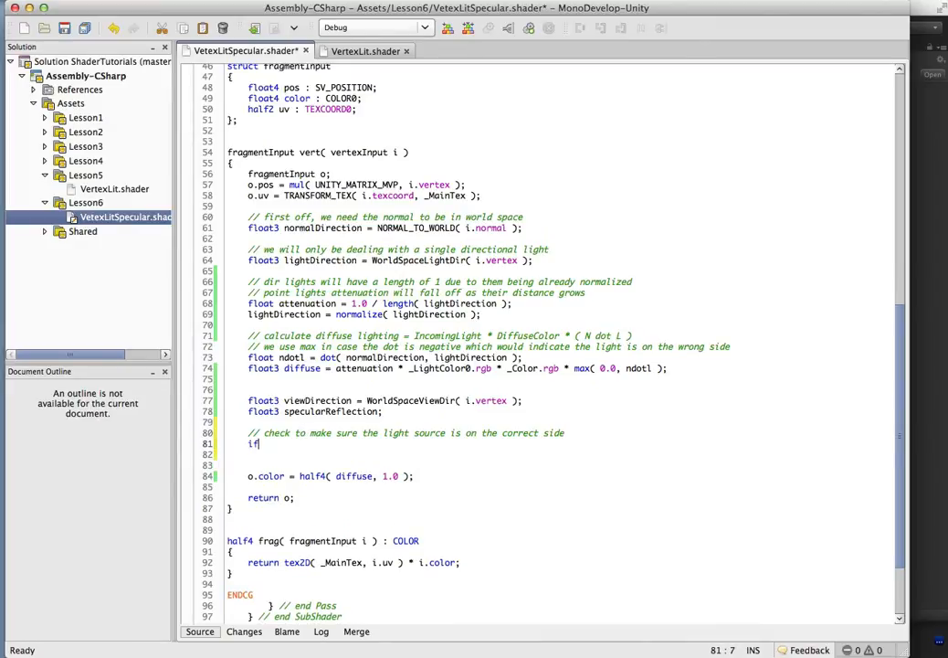
pyautogui.write('( ndotl > 0')
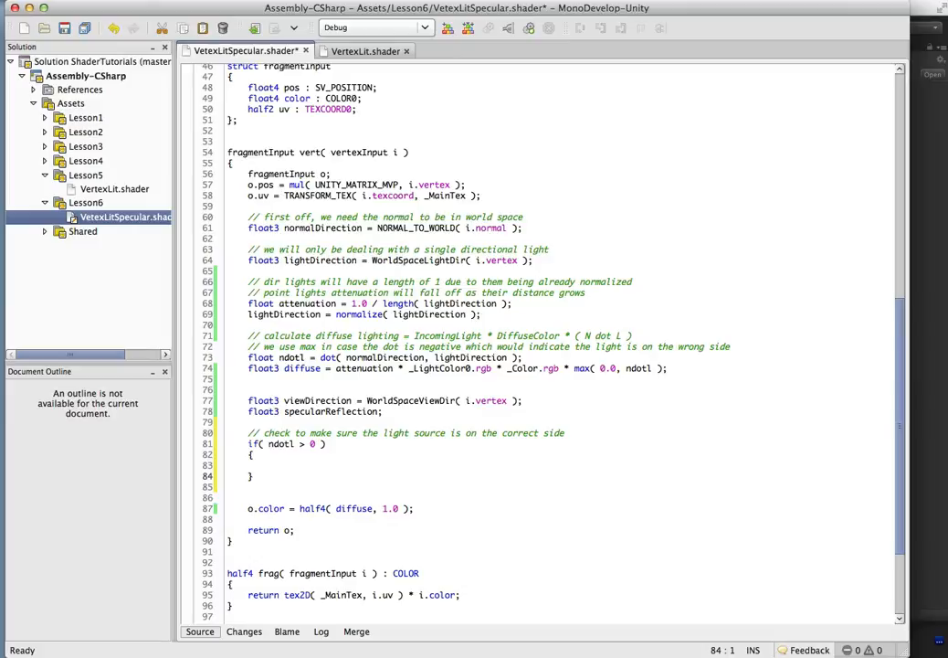
pyautogui.write('else')
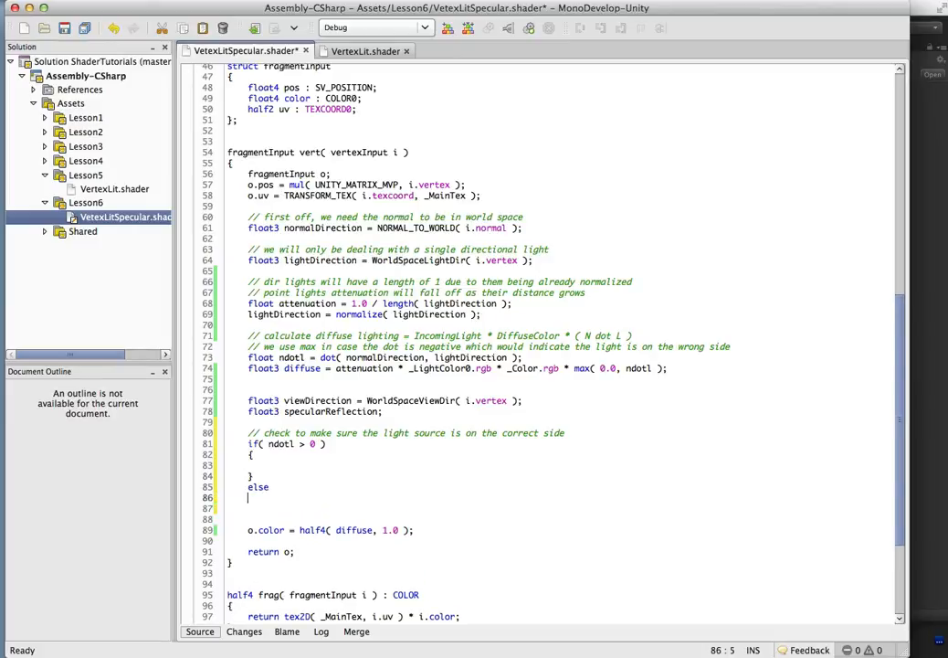
pyautogui.write('{')
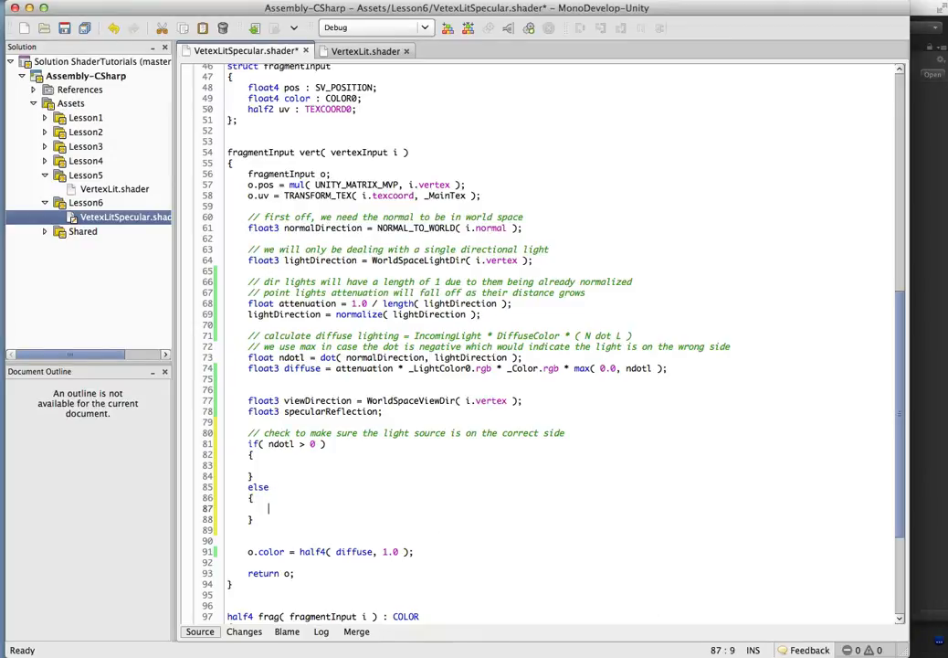
pyautogui.write('specularReflection = float3( 0.0, 0.0, 0.0 );')
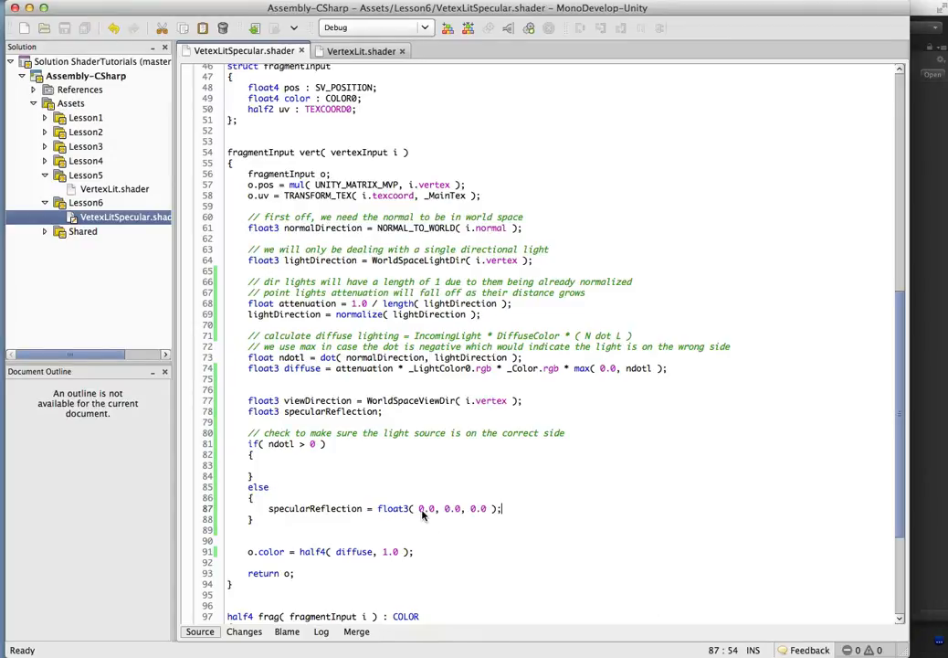
pyautogui.moveTo(418, 497)
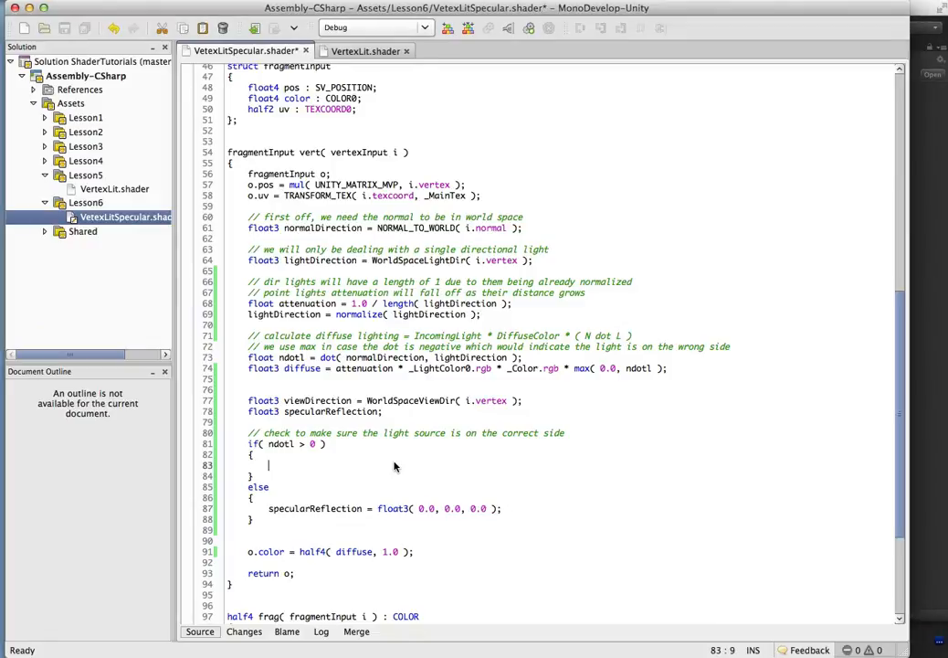
# Inside the if block, add the specular formula comment and 'float3 reflection = reflect( -lightDirection, normalDirection );'
pyautogui.write('// Incoming_Light * Material_Specular_Color_Constant * ( ReflectedLightDirection * ViewDirection )^Shininess_Constant')
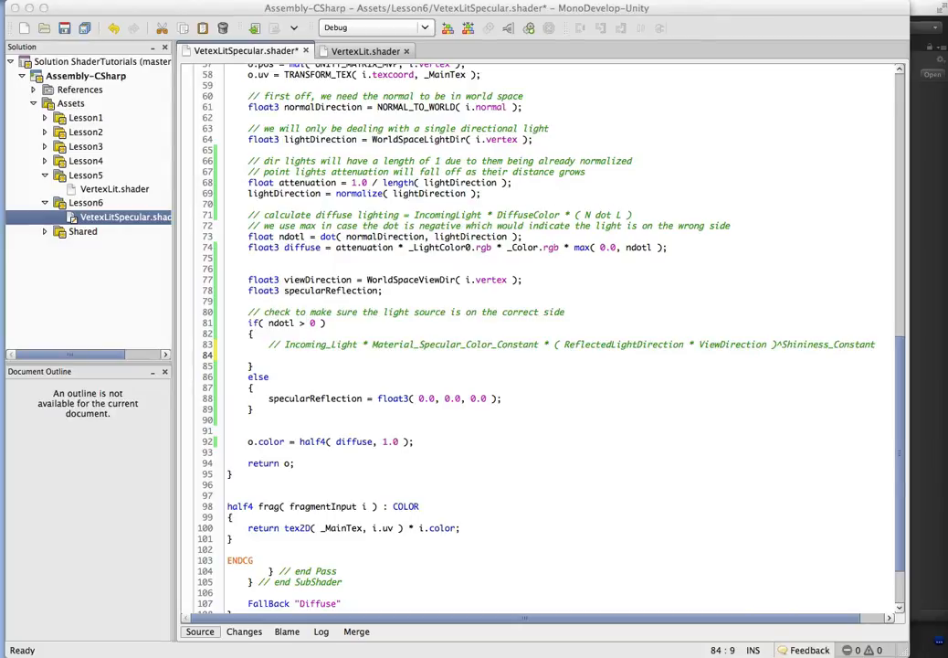
pyautogui.click(268, 354)
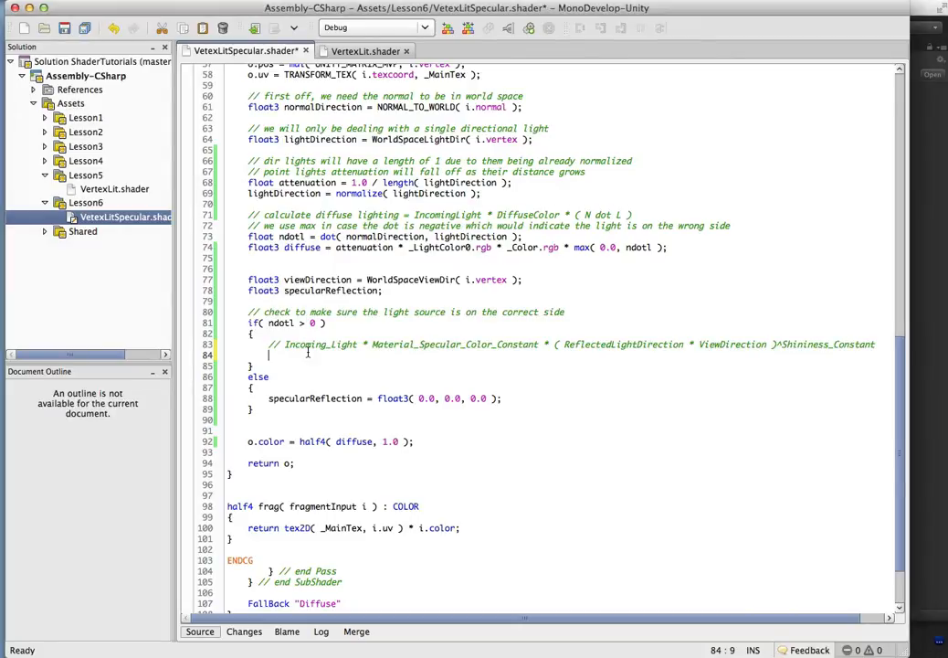
pyautogui.write('float3 reflection = reflect( -lightDirection, normalDirection );')
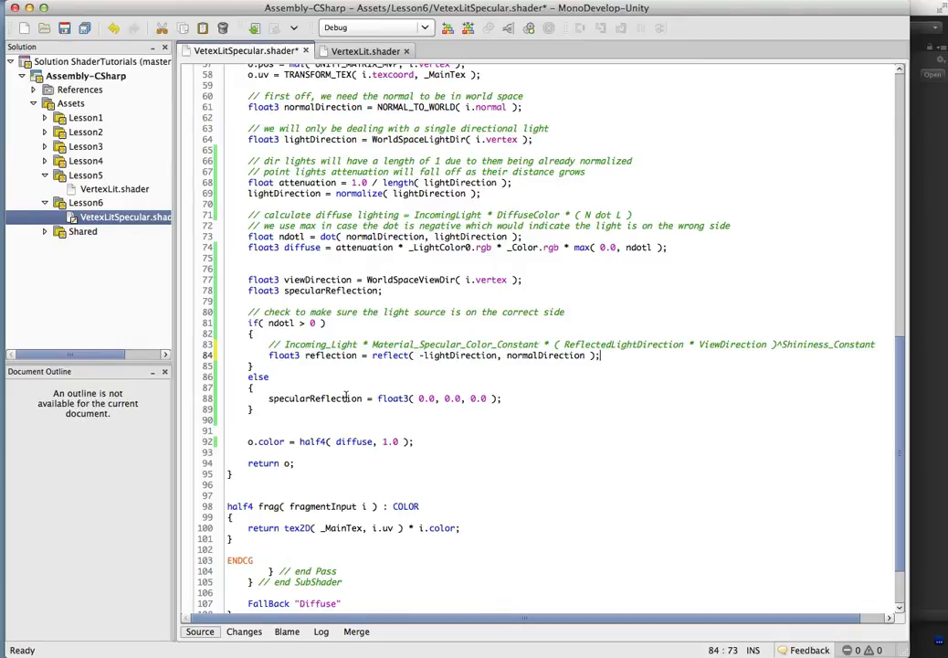
pyautogui.doubleClick(389, 355)
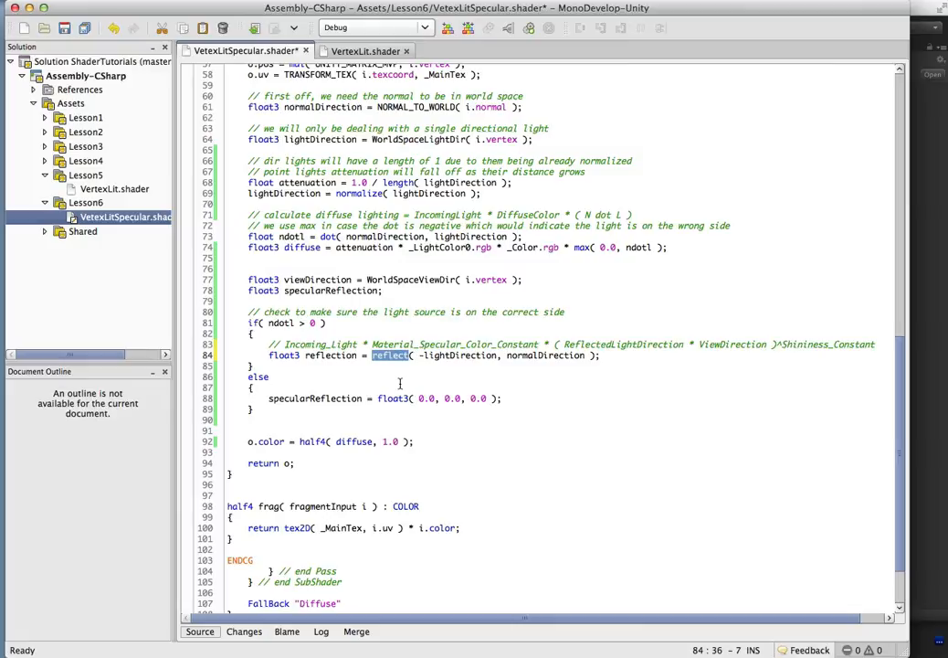
pyautogui.moveTo(468, 361)
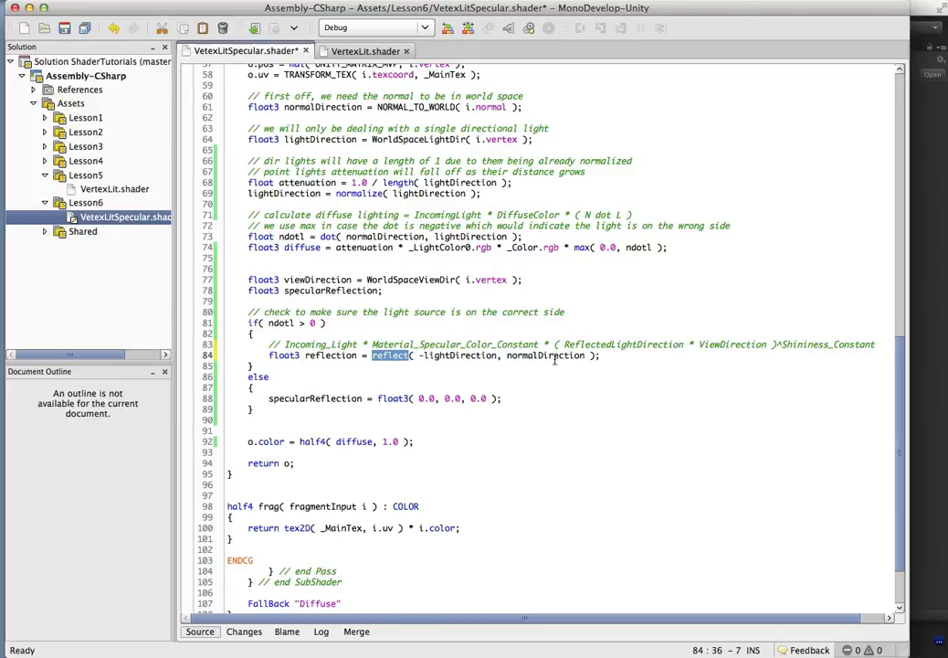
# Add 'float4 rdotv = pow( max( 0.0, dot( reflection, viewDirection ) ), _Shininess );' below the reflection line
pyautogui.click(603, 354)
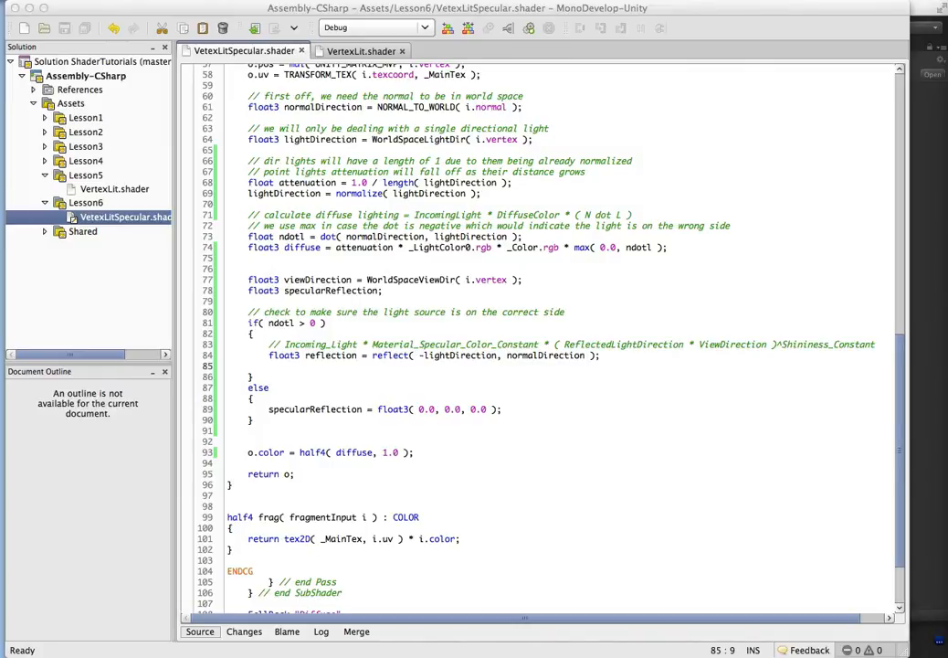
pyautogui.moveTo(427, 369)
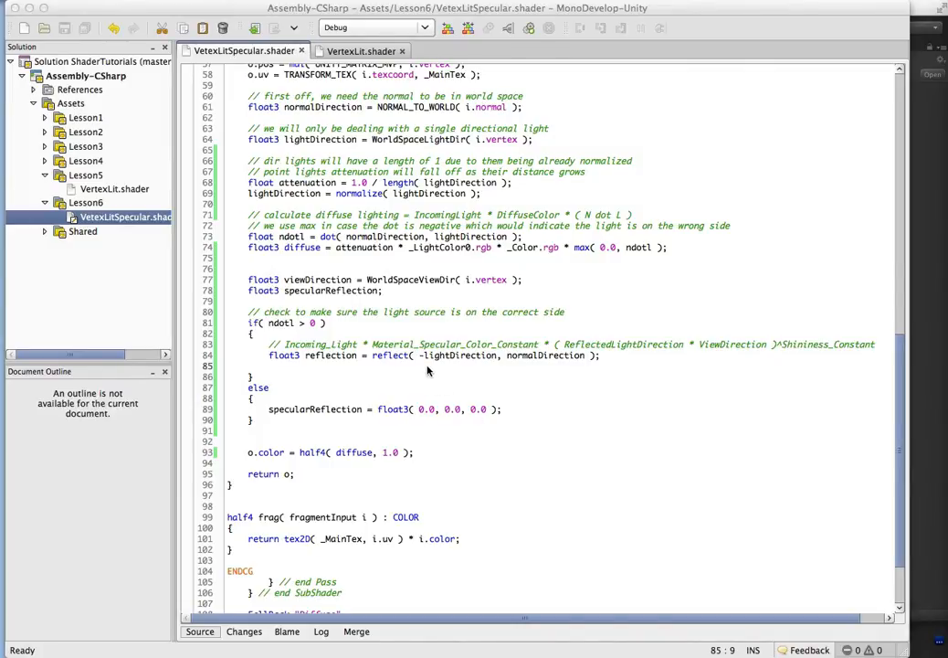
pyautogui.write('float4 rdotv = pow( max( 0.0, dot( reflection, viewDirection ) ), _Shininess );')
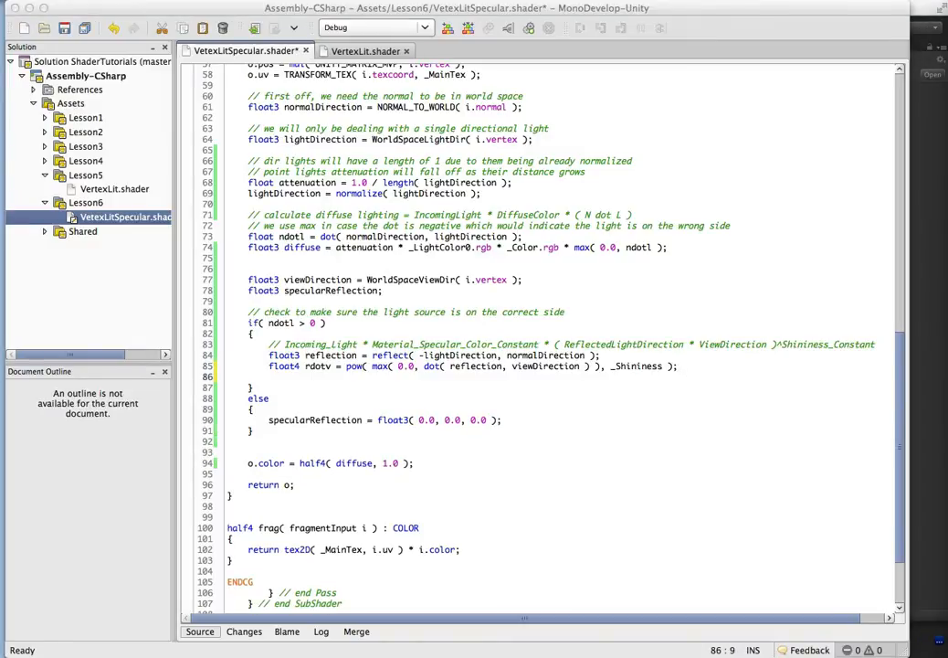
# Make specularReflection equal attenuation * _LightColor0.rgb * _SpecColor.rgb * rdotv inside the if block
pyautogui.write('specularReflection = attenuation * _LightColor0.rgb * _SpecColor.rgb * rdotv;')
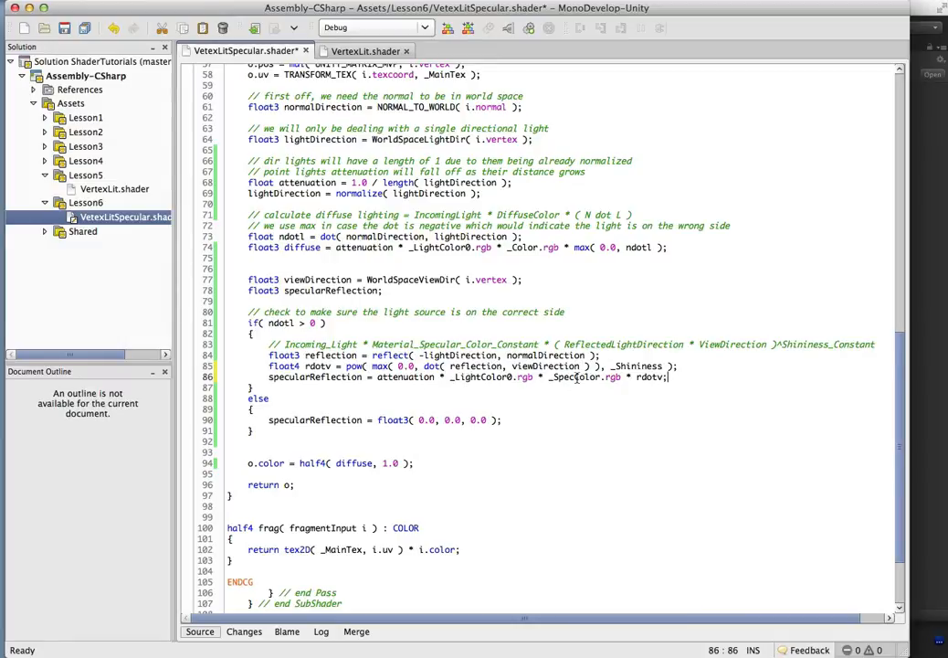
pyautogui.doubleClick(455, 343)
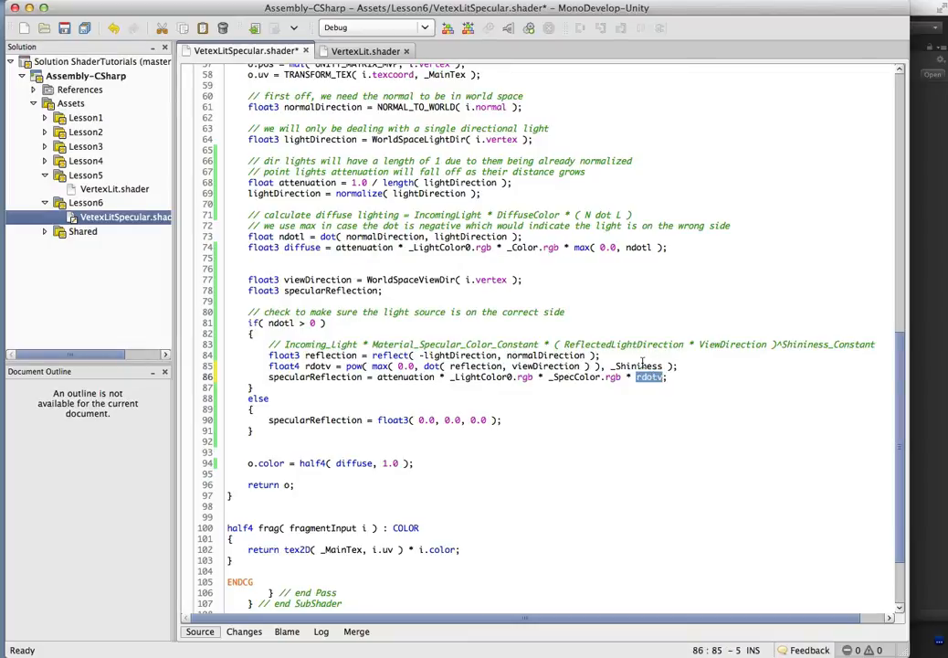
pyautogui.moveTo(556, 343)
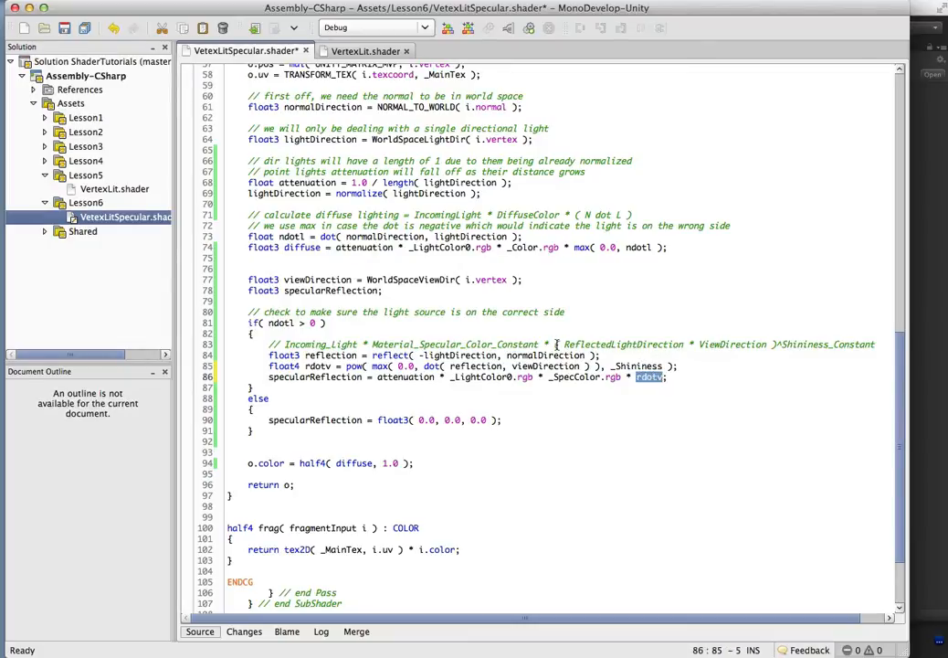
pyautogui.click(878, 344)
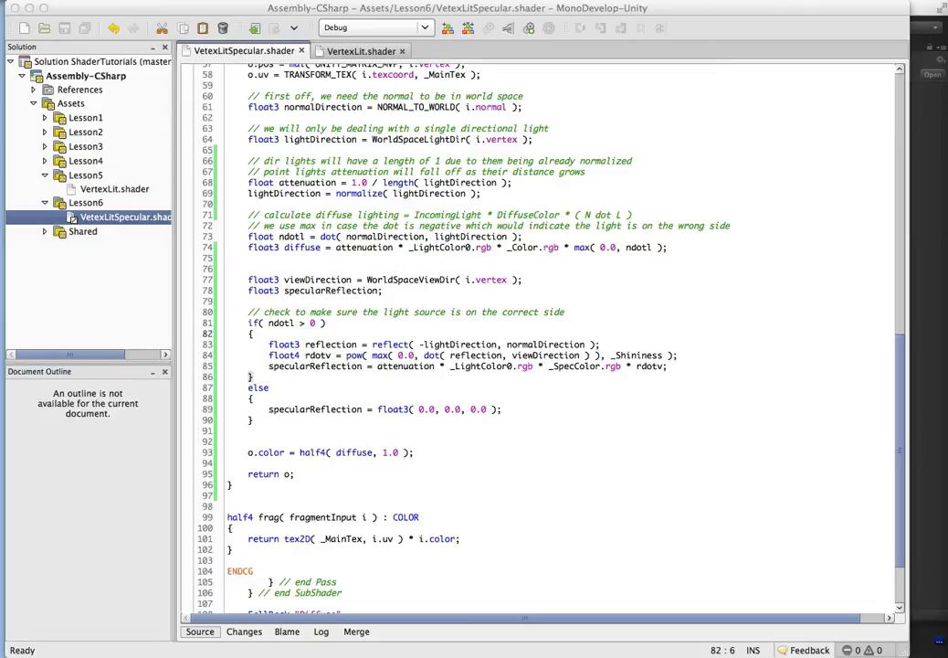
# Add ambientLighting computed as UNITY_LIGHTMODEL_AMBIENT.rgb * _Color.rgb after the else block
pyautogui.press('Return')
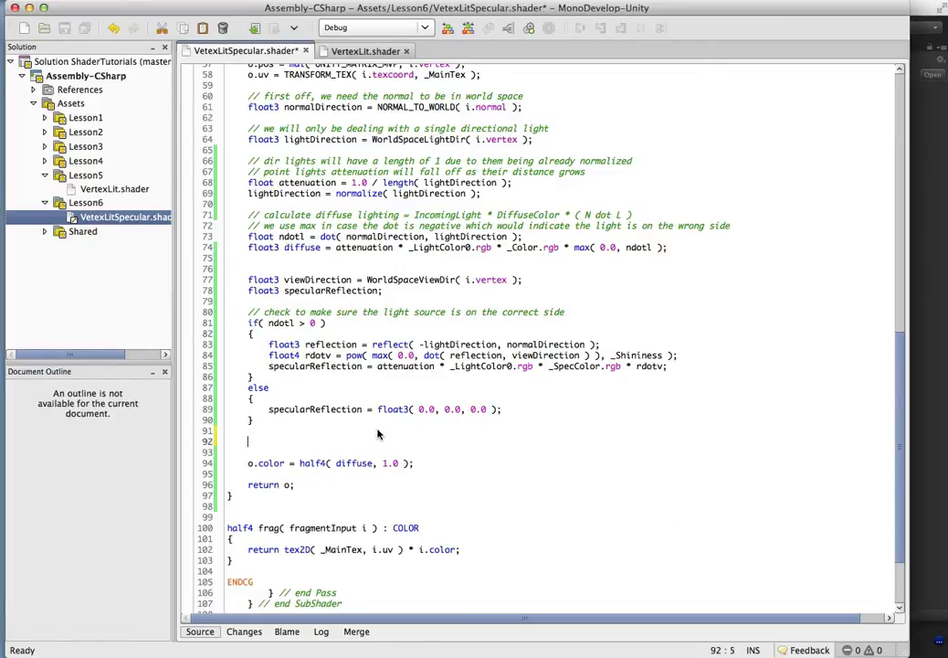
pyautogui.write('float3 ambientLighting = UNITY_LIGHTMODEL_AMBIENT.rgb * _Color.rgb;')
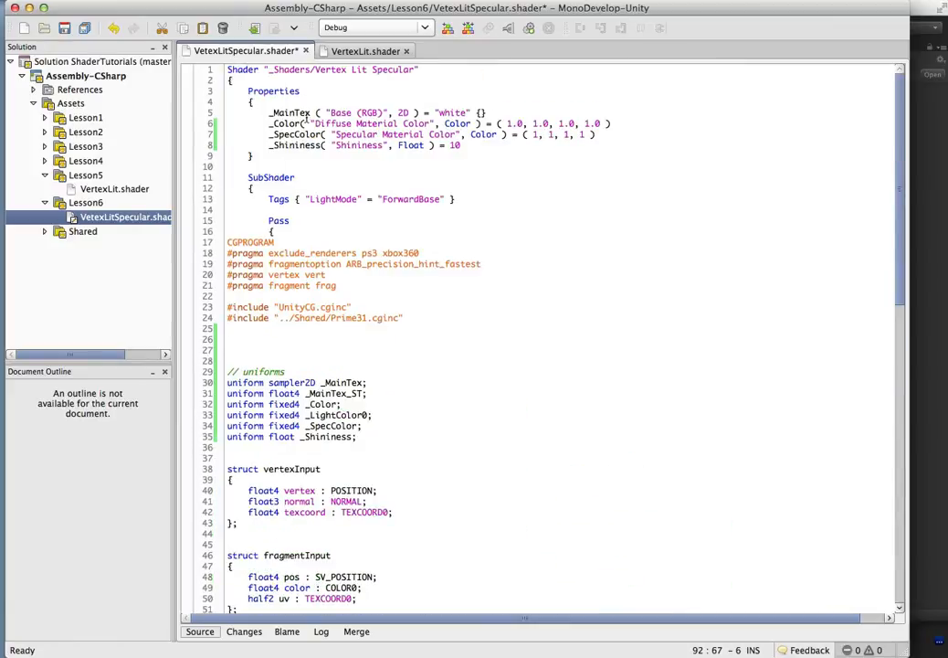
# Set o.color to float4(ambientLighting + diffuse + specularReflection, 1.0) at the end of the vertex function
pyautogui.scroll(-3)
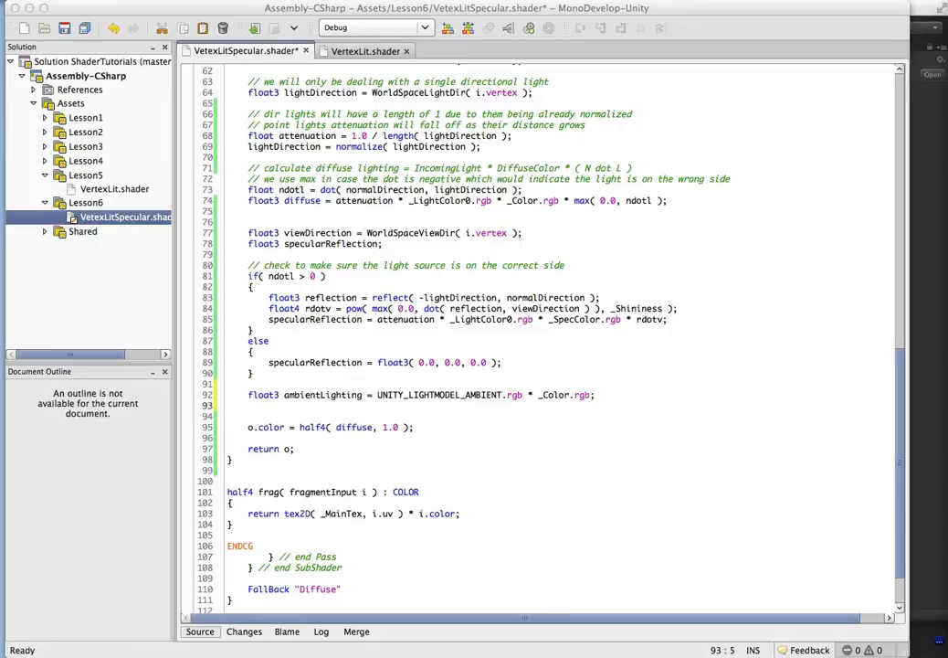
pyautogui.write('o.color = float4( ambientLighting + diffuse + specularReflection, 1.0 );')
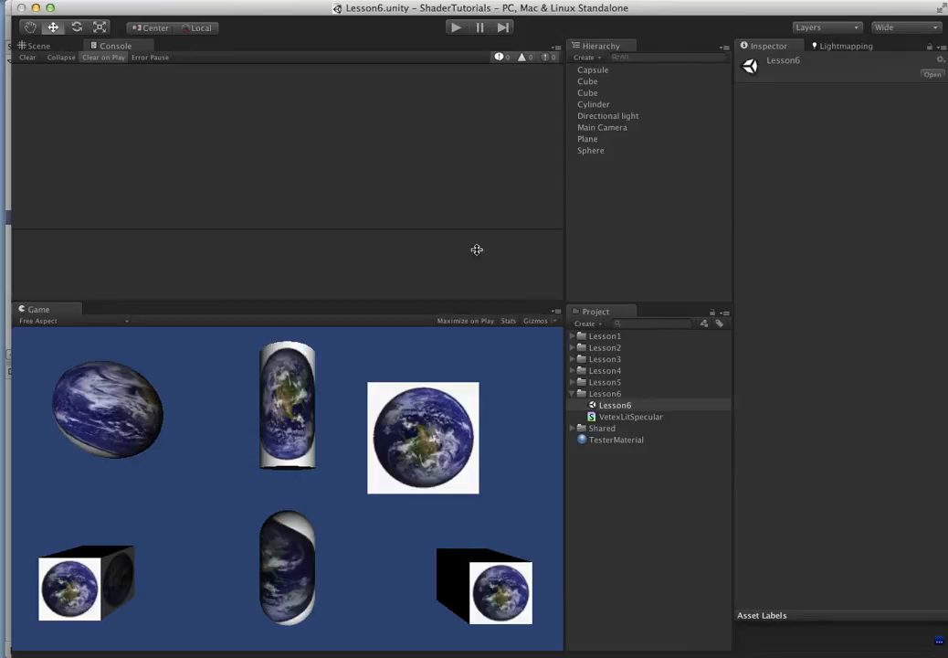
# Back in Unity with the Scene view showing, inspect TesterMaterial's Vertex Lit Specular properties
pyautogui.doubleClick(630, 417)
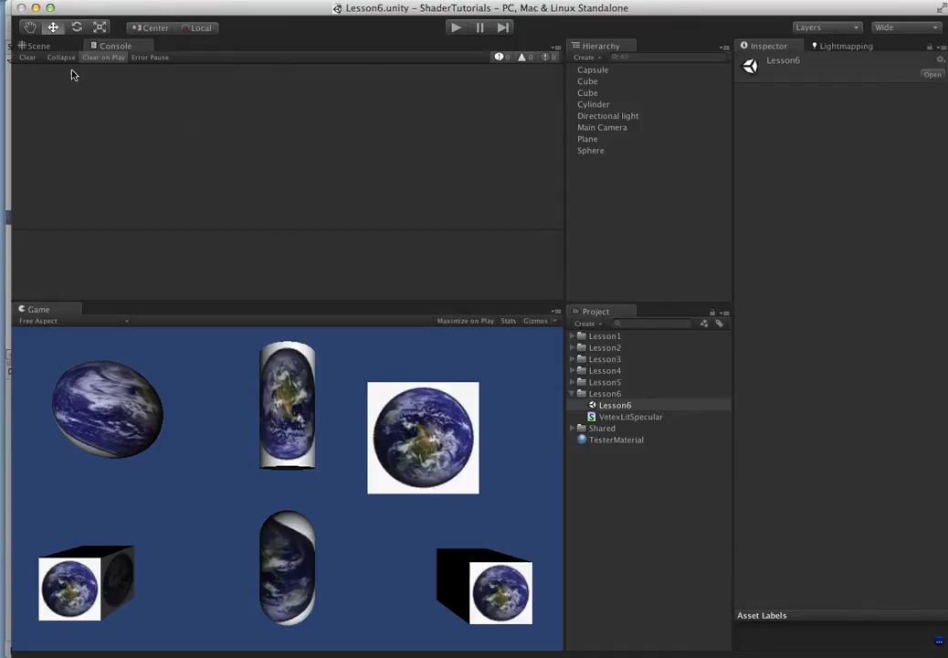
pyautogui.click(606, 115)
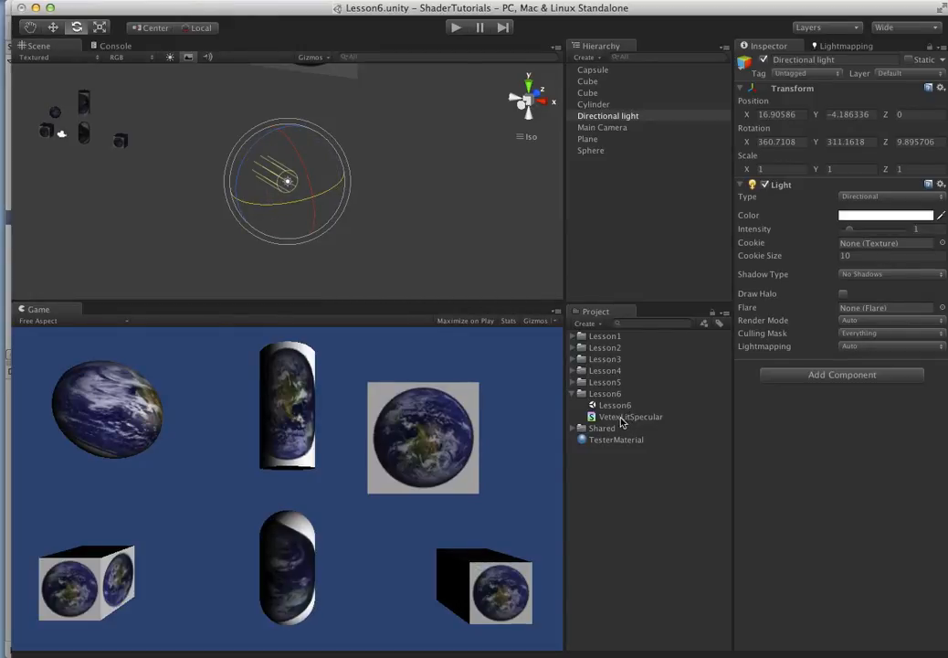
pyautogui.click(616, 438)
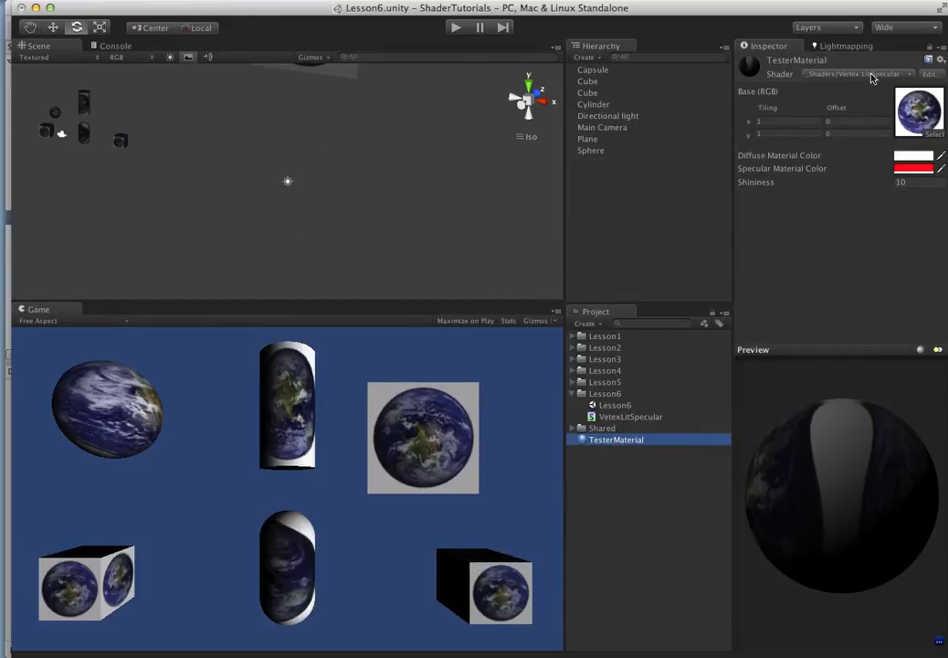
# Change TesterMaterial's Specular Material Color to red, giving the objects pinkish-red highlights
pyautogui.click(921, 161)
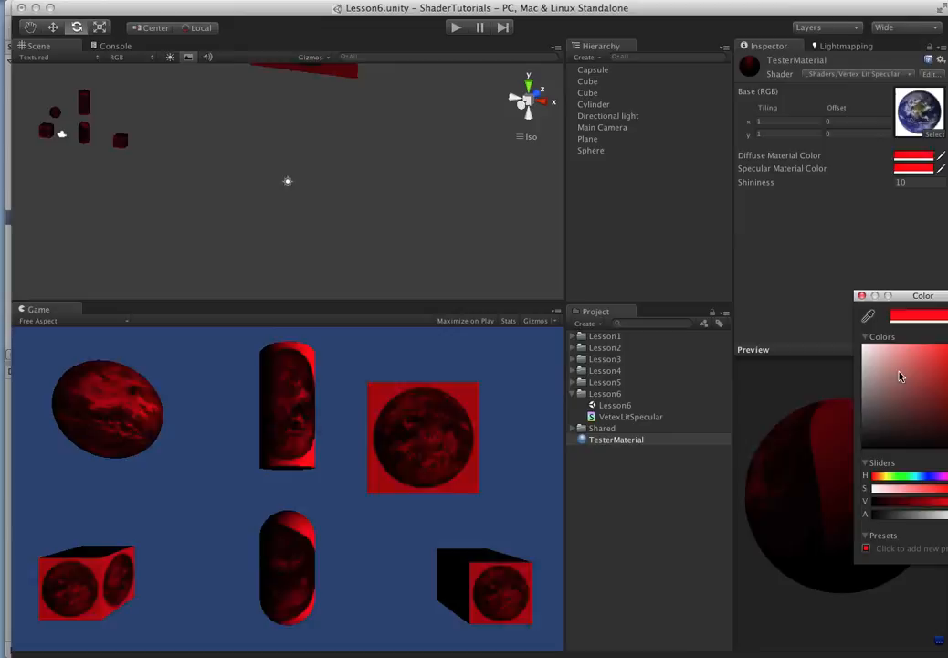
pyautogui.click(914, 172)
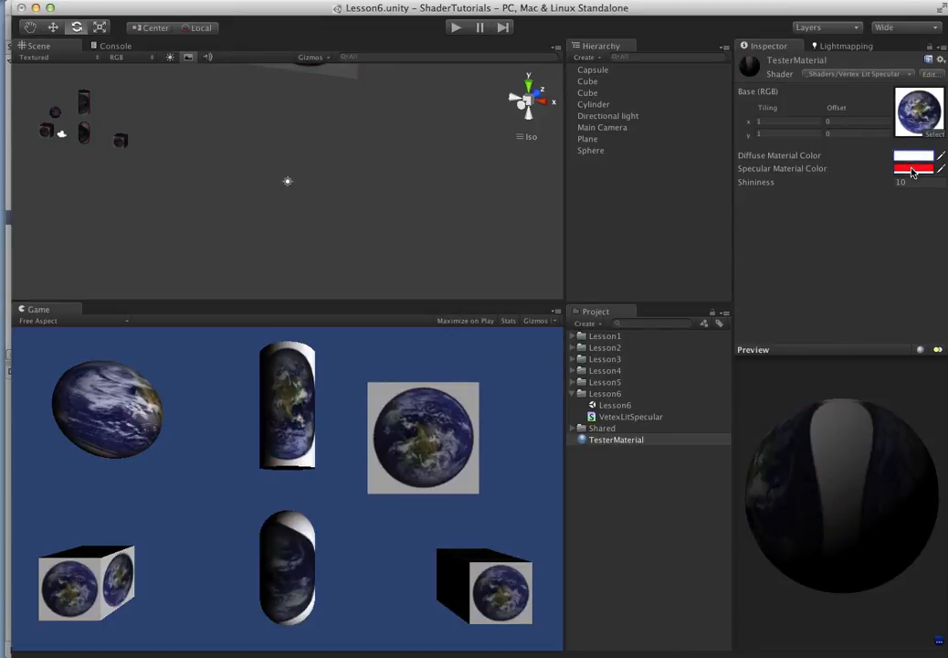
pyautogui.click(914, 170)
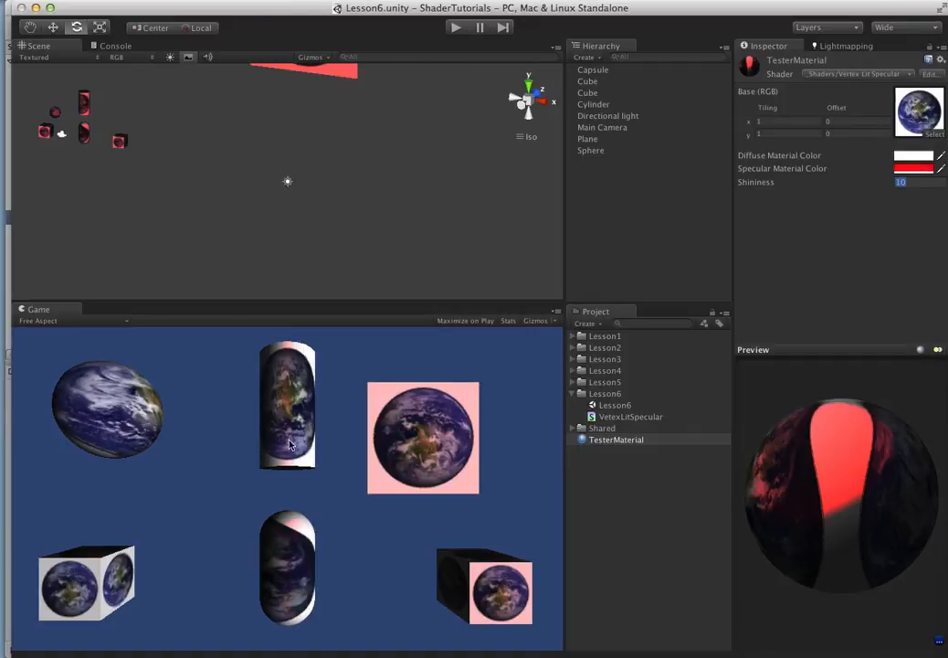
pyautogui.moveTo(735, 197)
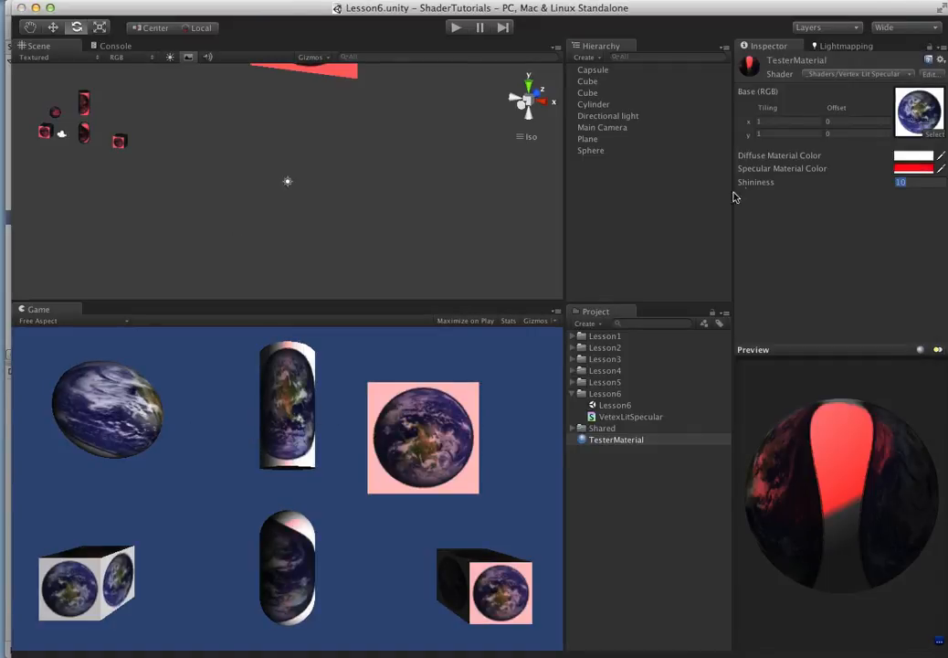
pyautogui.click(607, 115)
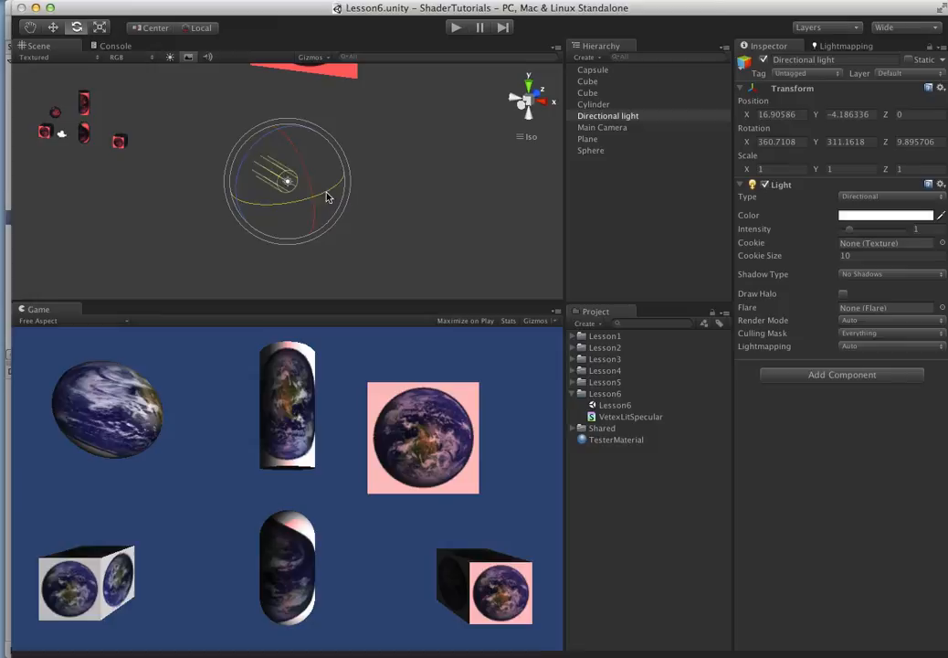
# Rotate the directional light through several angles to watch the reddish highlights shift
pyautogui.moveTo(328, 197); pyautogui.dragTo(300, 186)
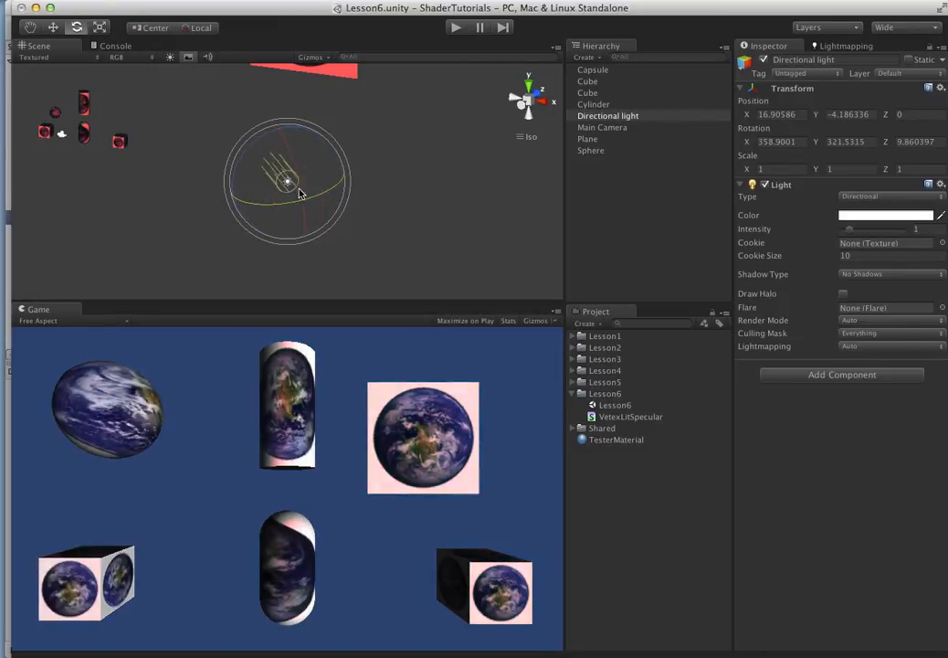
pyautogui.moveTo(288, 183); pyautogui.dragTo(356, 198)
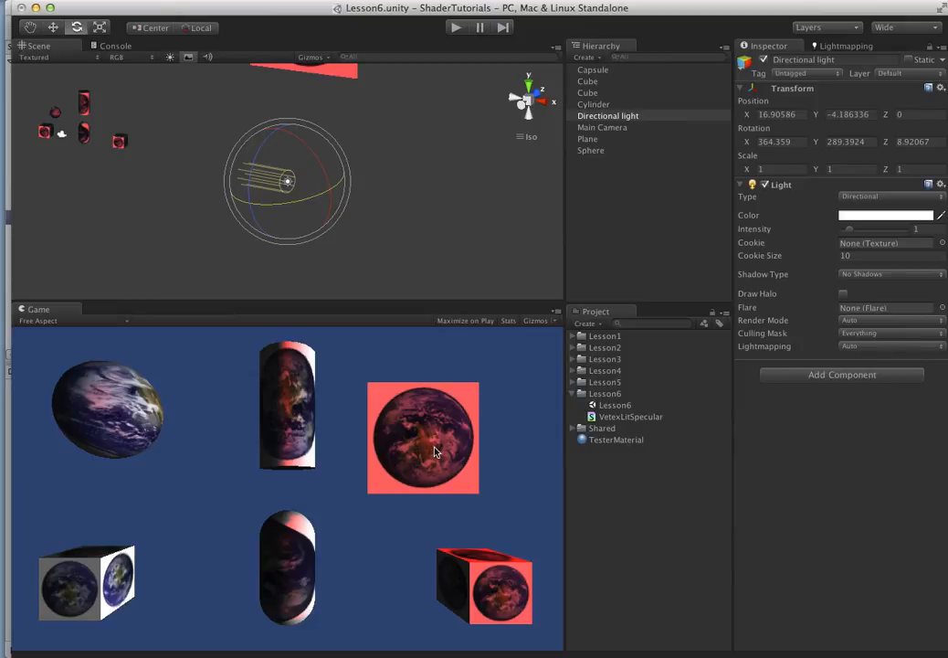
pyautogui.moveTo(499, 601)
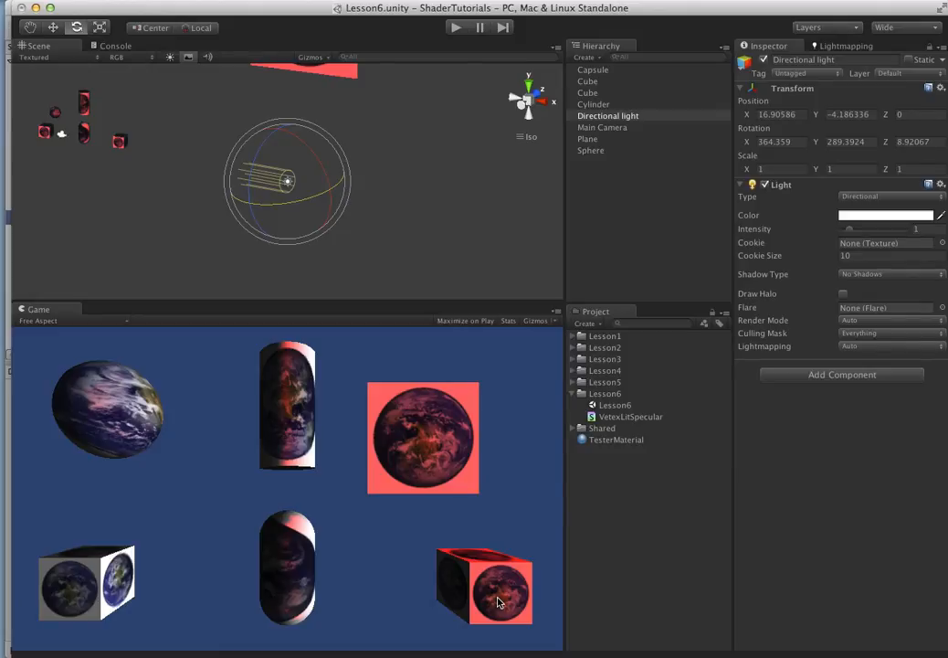
pyautogui.moveTo(447, 347)
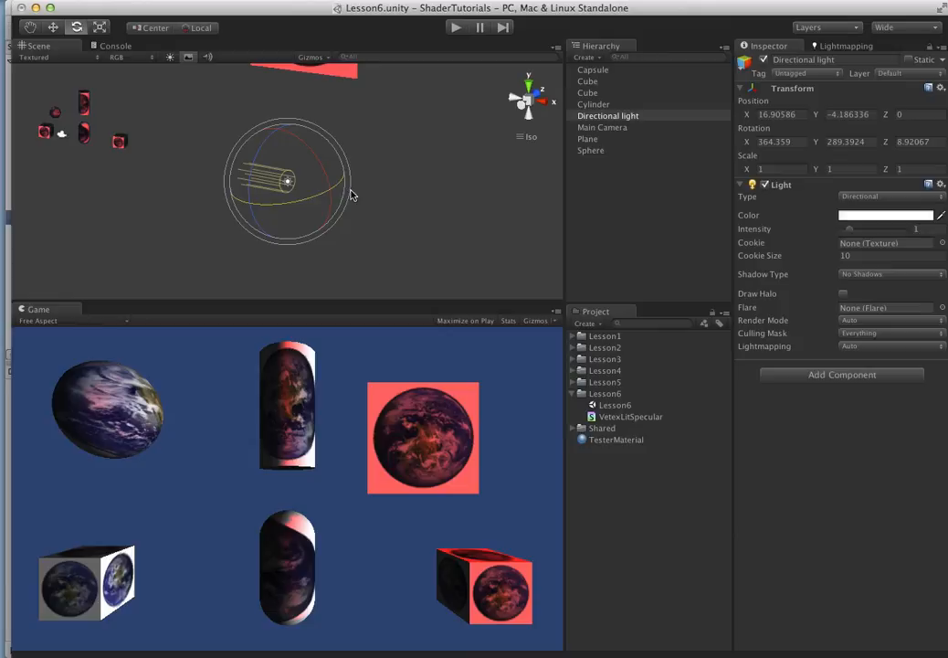
pyautogui.moveTo(351, 194); pyautogui.dragTo(271, 199)
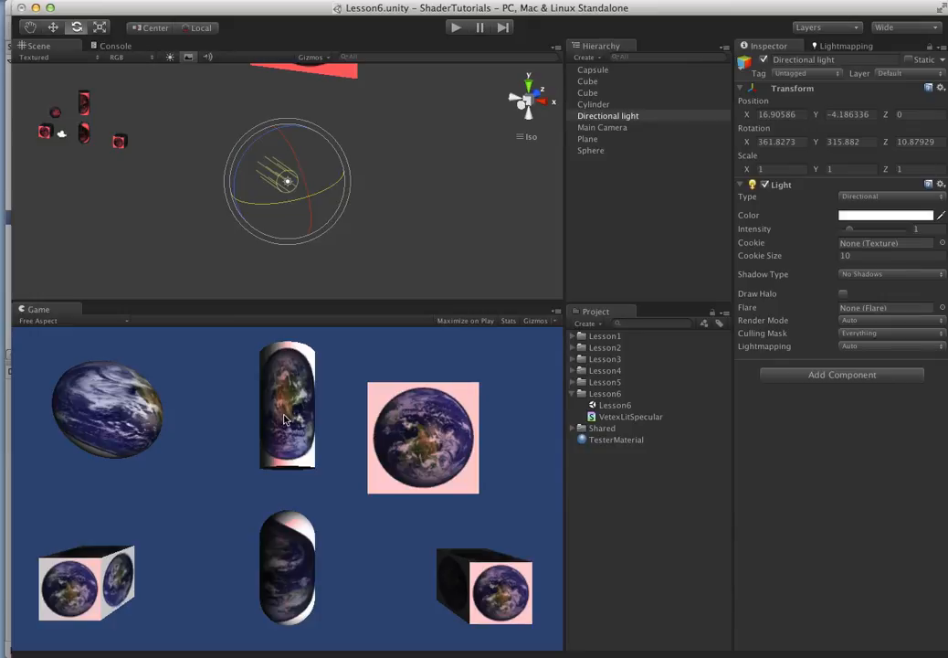
pyautogui.moveTo(238, 420)
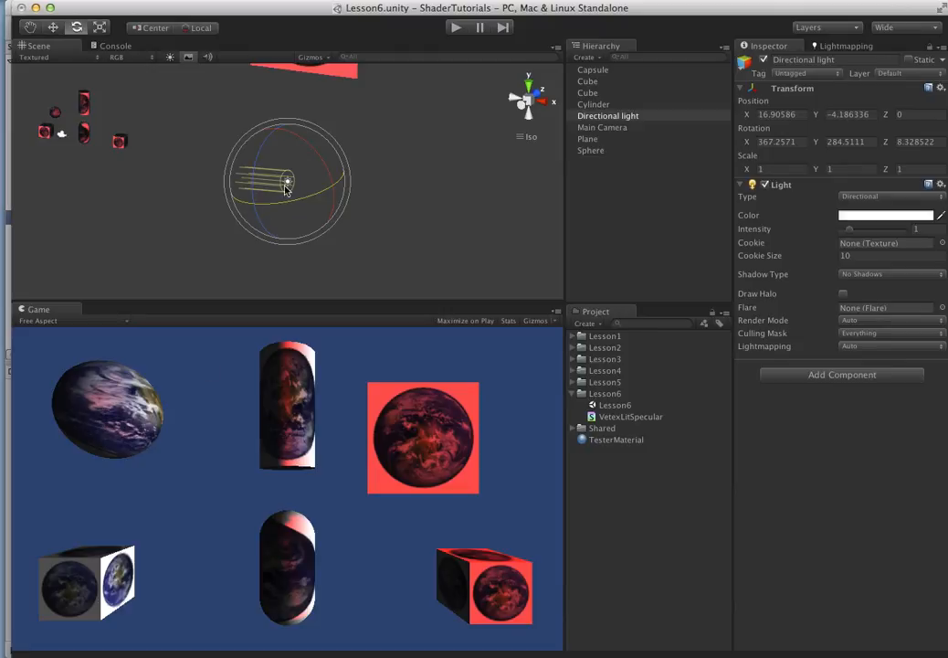
pyautogui.moveTo(288, 179); pyautogui.dragTo(307, 186)
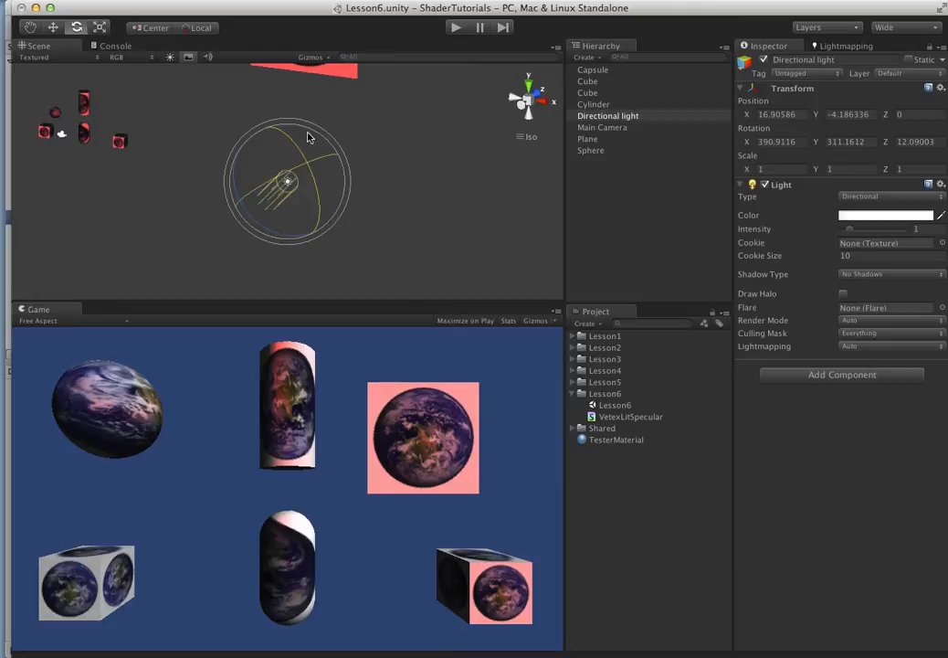
pyautogui.moveTo(307, 137); pyautogui.dragTo(307, 161)
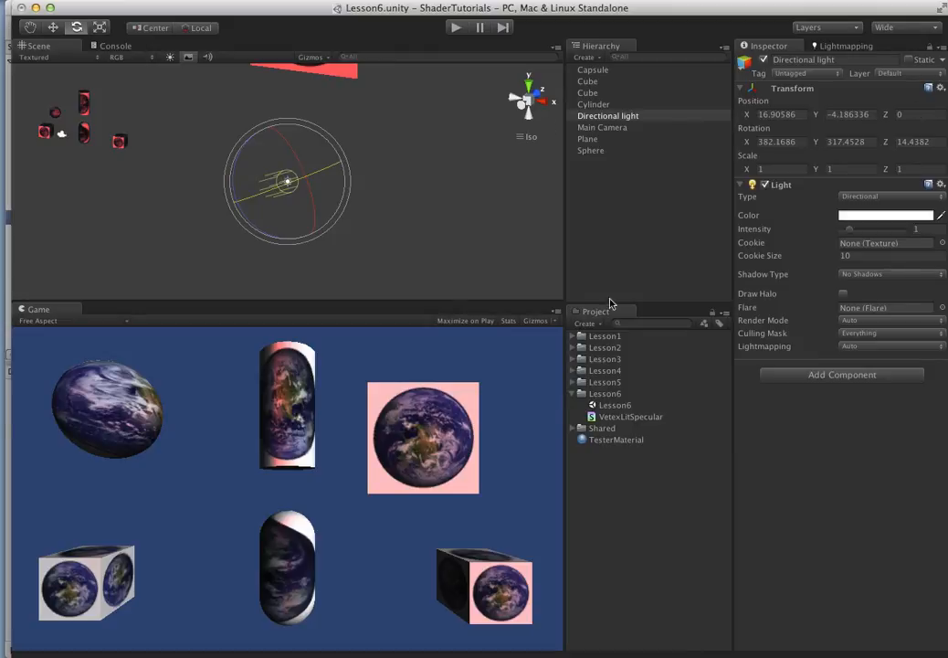
pyautogui.click(616, 439)
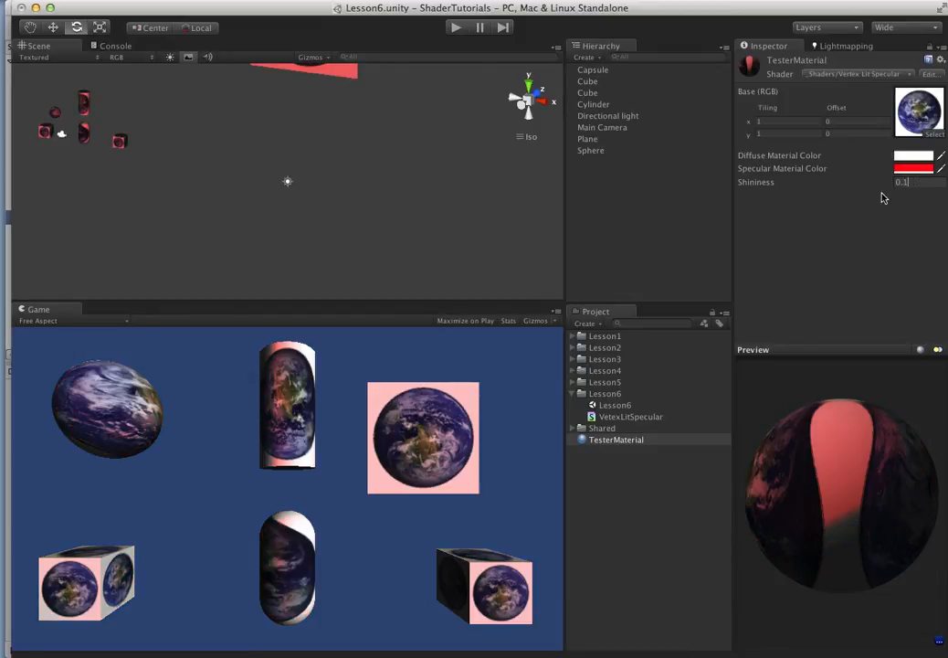
# Raise TesterMaterial's Shininess to 150 and check the tighter highlights under the directional light
pyautogui.click(606, 115)
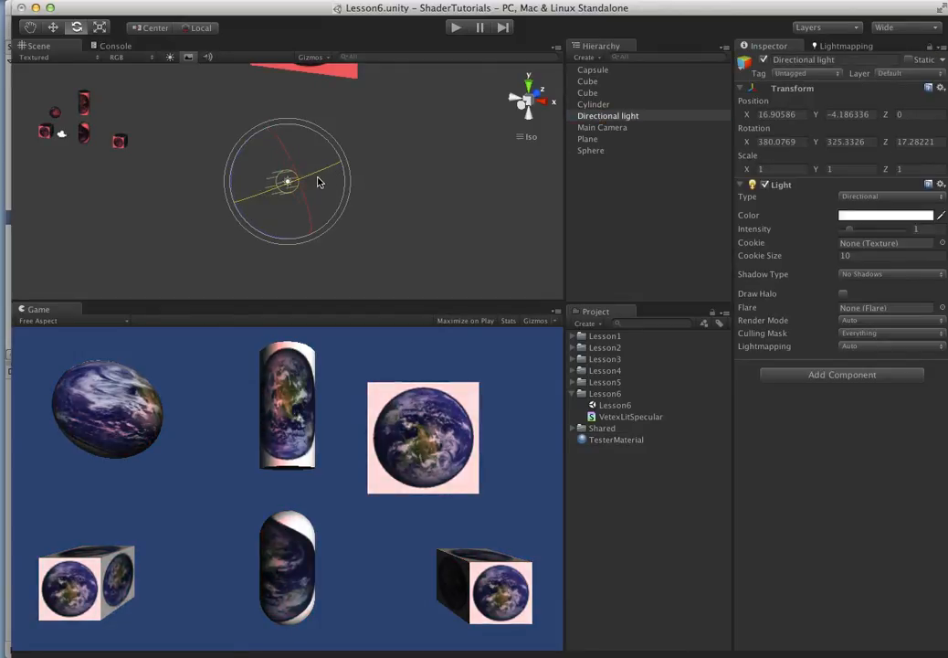
pyautogui.moveTo(314, 183); pyautogui.dragTo(290, 181)
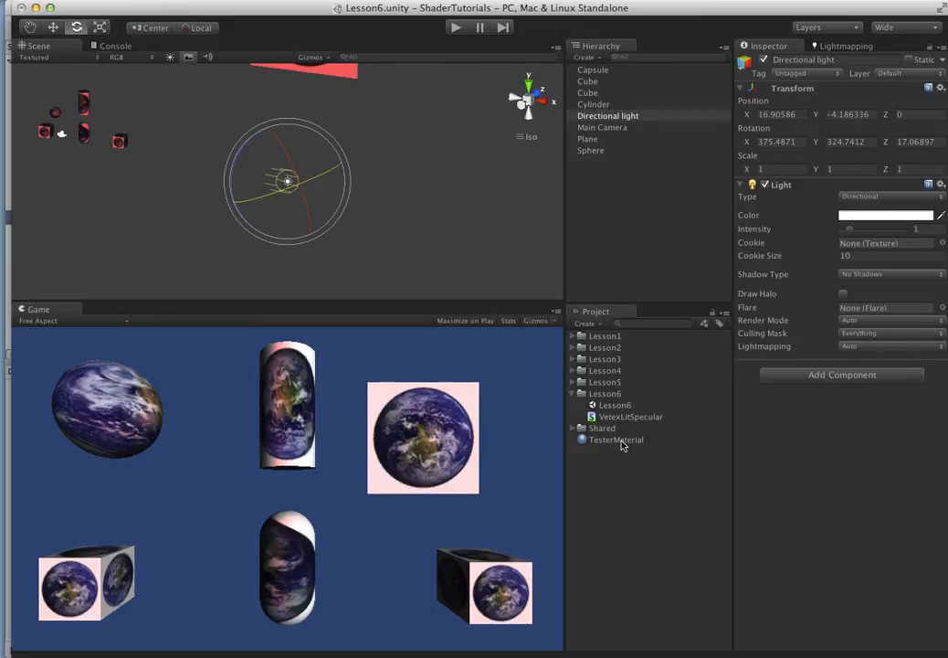
pyautogui.click(616, 438)
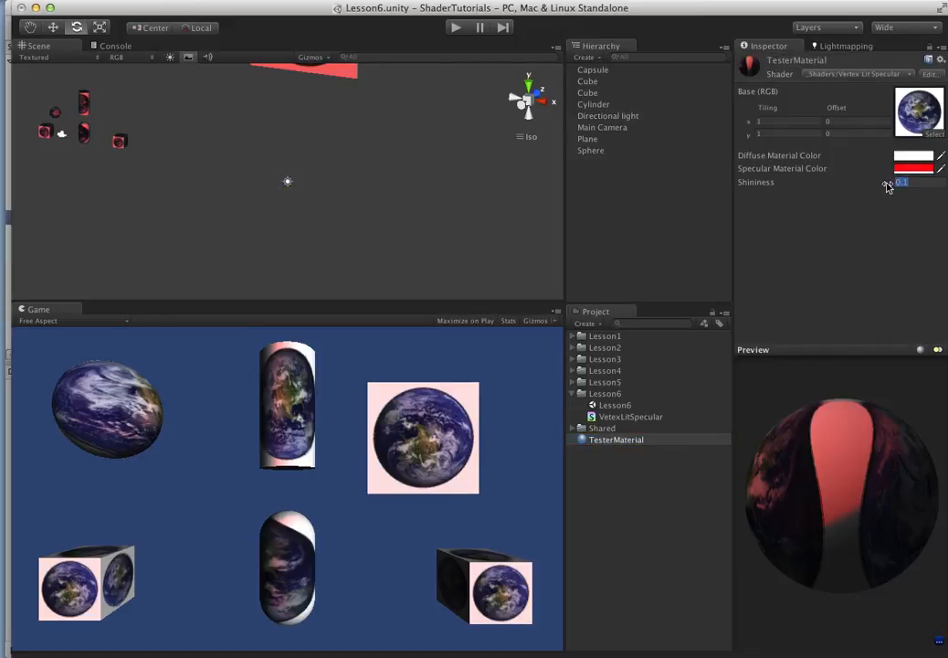
pyautogui.write('50')
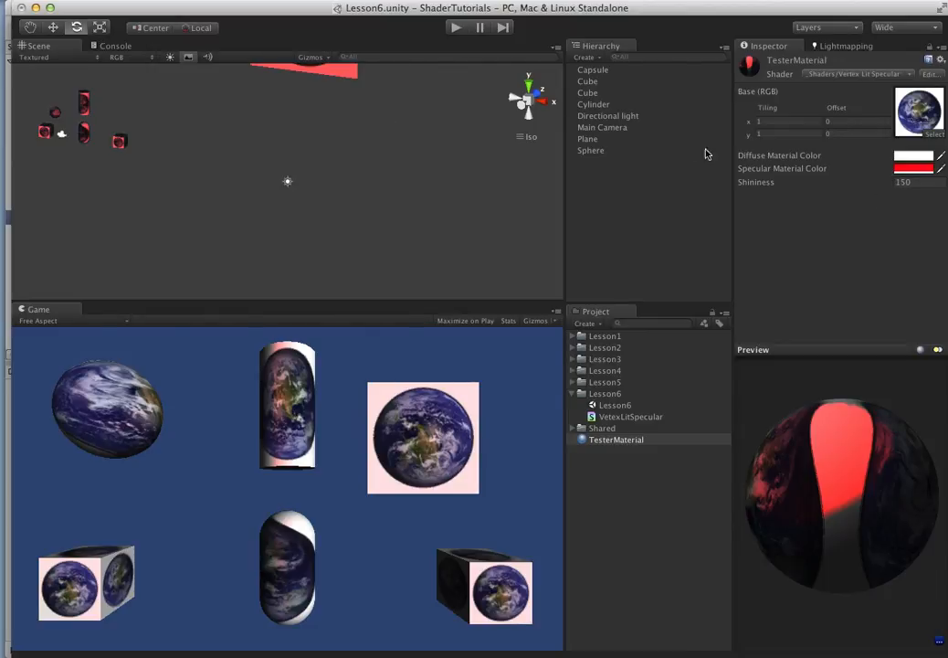
pyautogui.click(607, 115)
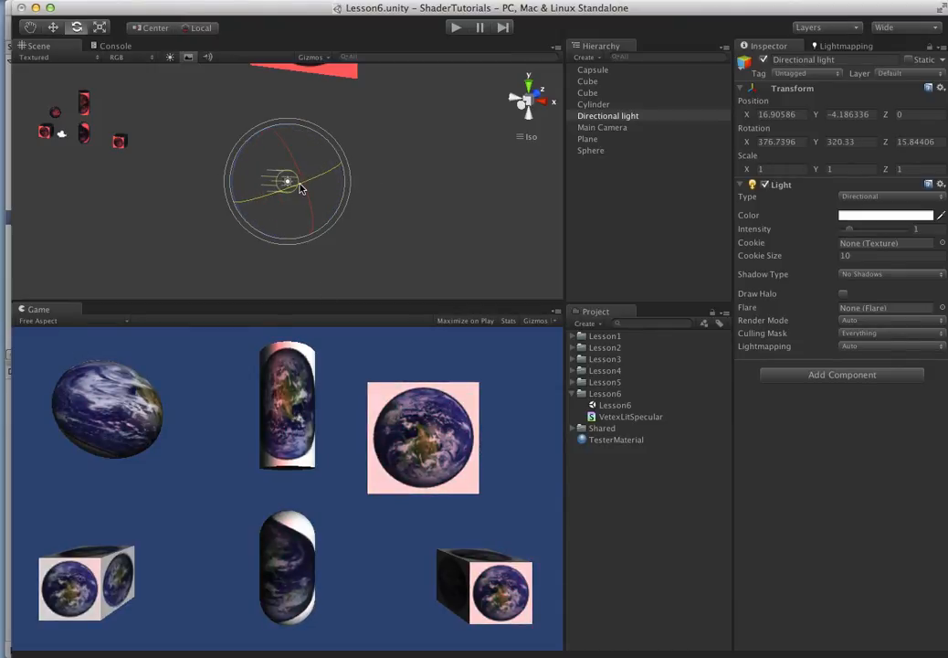
# Nudge the light's rotation, then expand and collapse the Lesson5 and Lesson6 project folders
pyautogui.moveTo(299, 186); pyautogui.dragTo(338, 179)
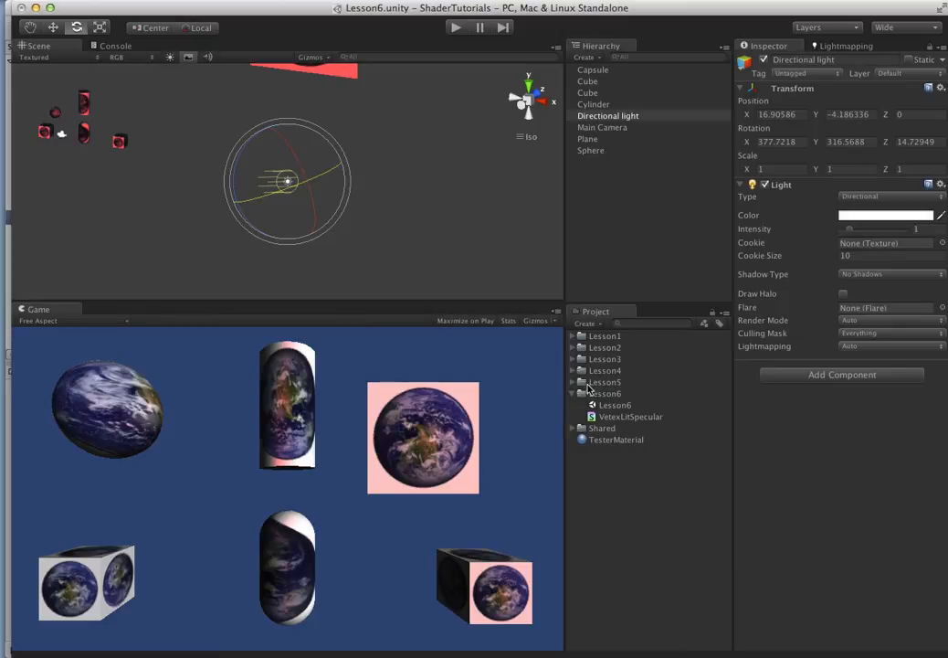
pyautogui.click(572, 393)
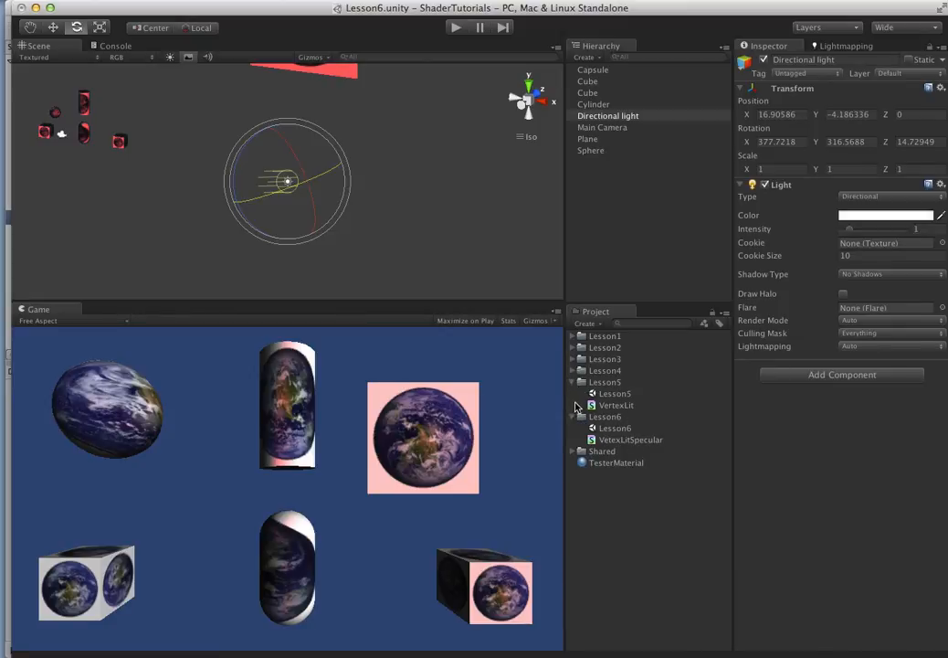
pyautogui.click(572, 382)
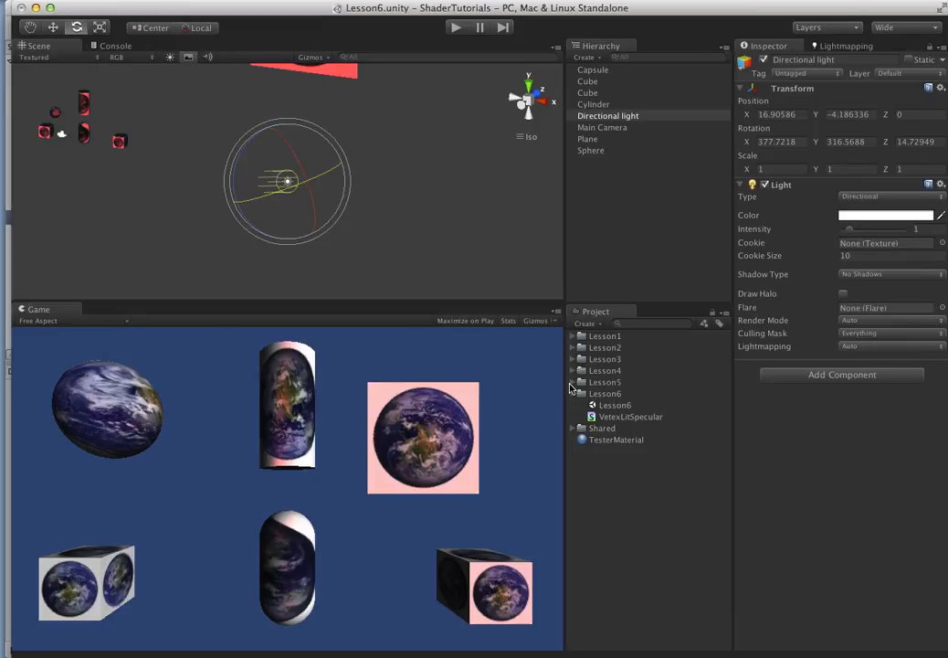
pyautogui.moveTo(570, 391)
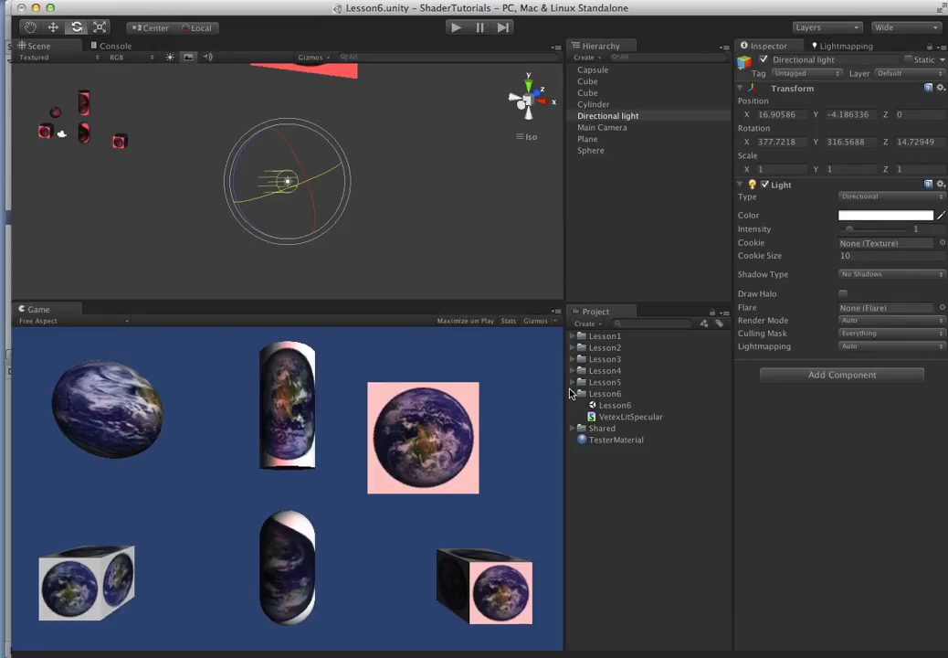
pyautogui.click(574, 393)
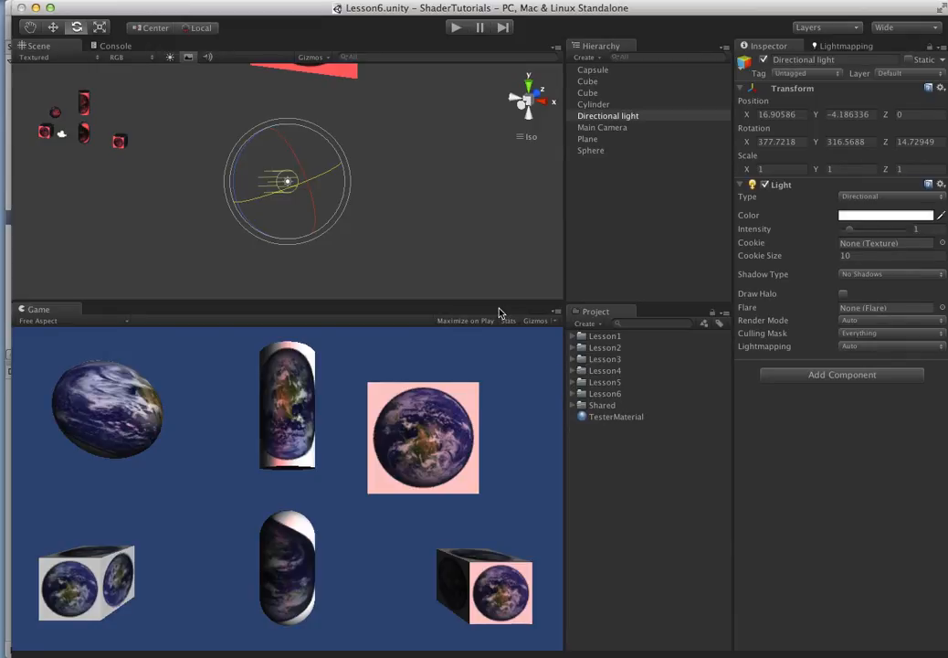